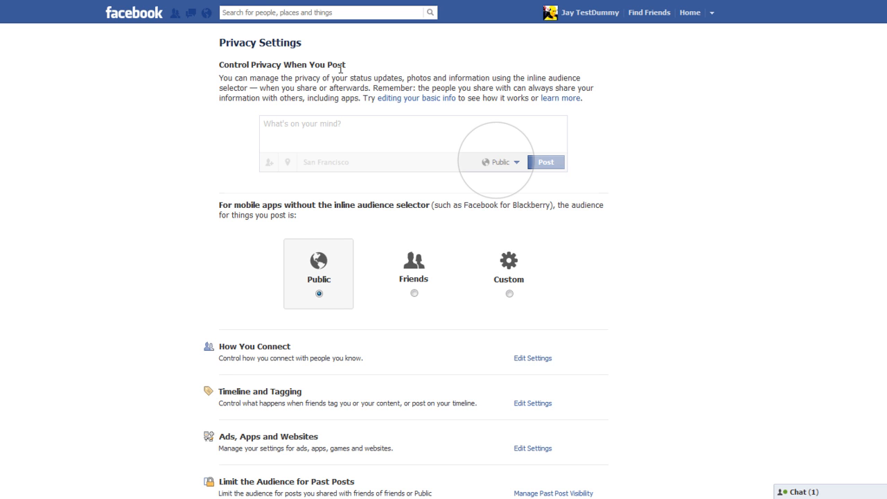
pyautogui.moveTo(316, 94)
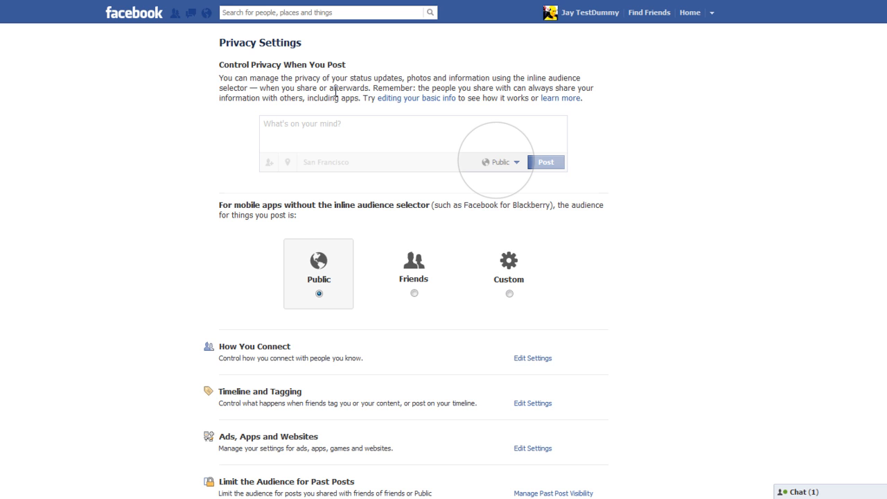
pyautogui.moveTo(325, 122)
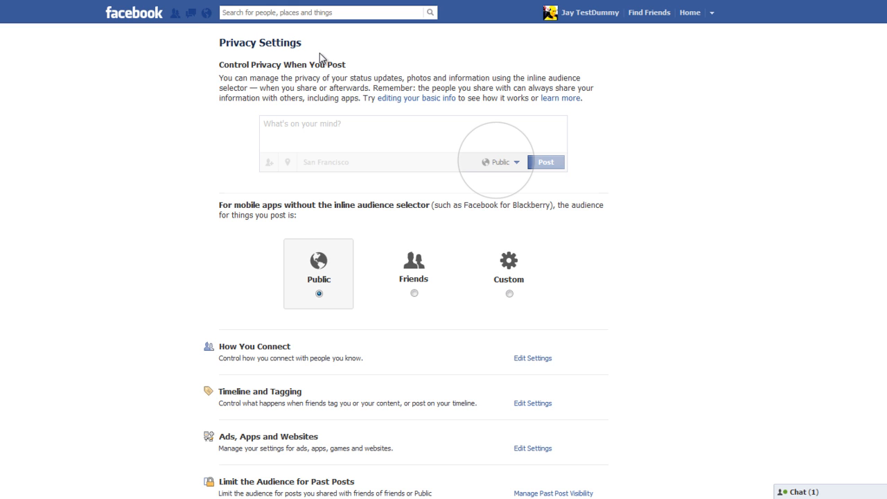
pyautogui.moveTo(580, 121)
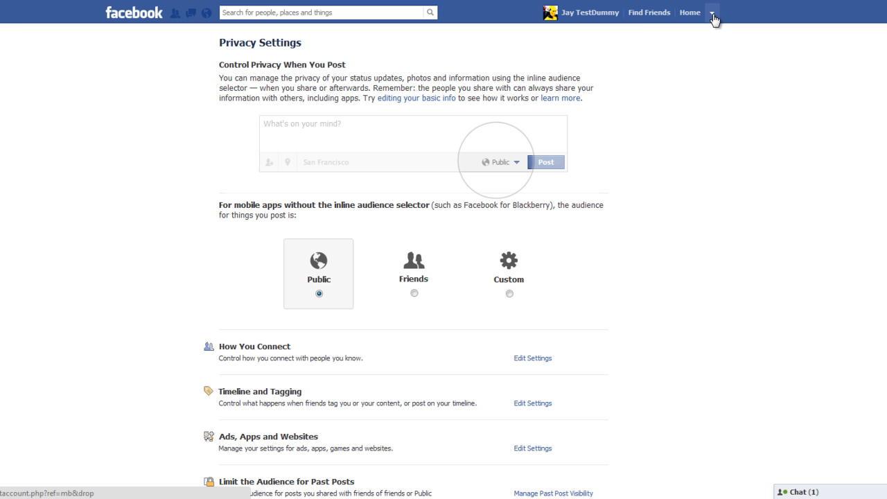
# Save a custom Friends-only default audience that excludes friends of tagged people
pyautogui.click(713, 11)
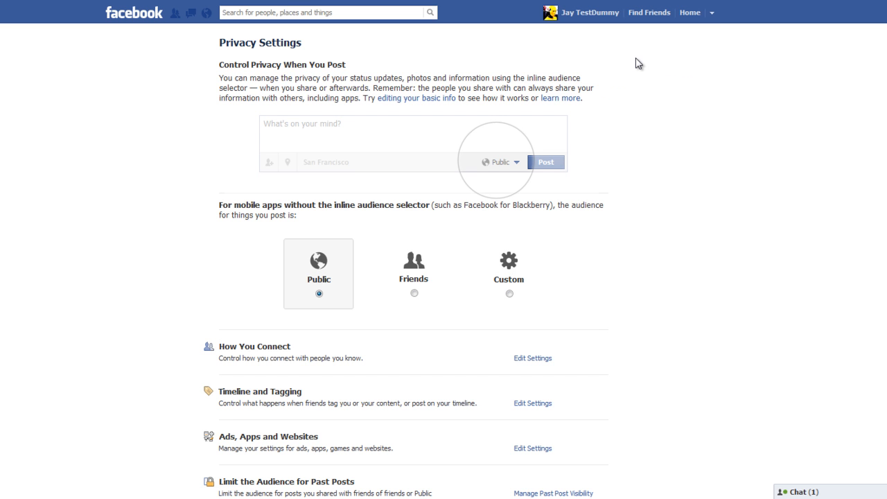
pyautogui.scroll(-3)
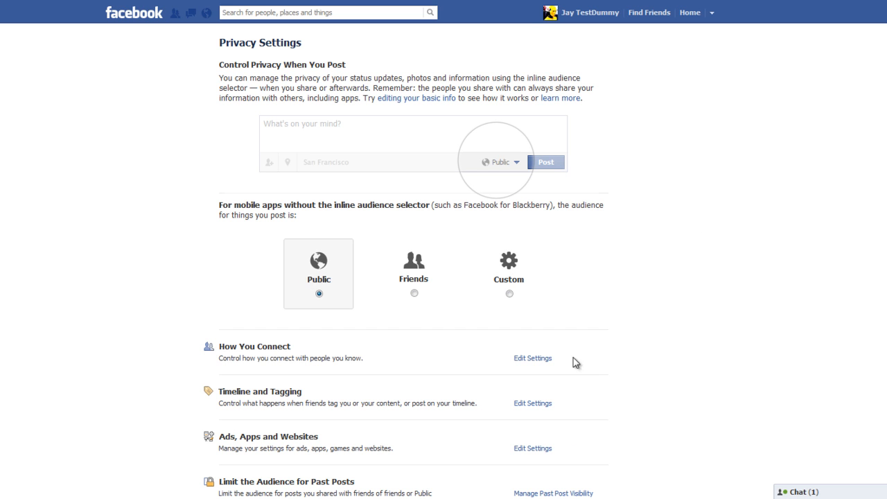
pyautogui.moveTo(461, 418)
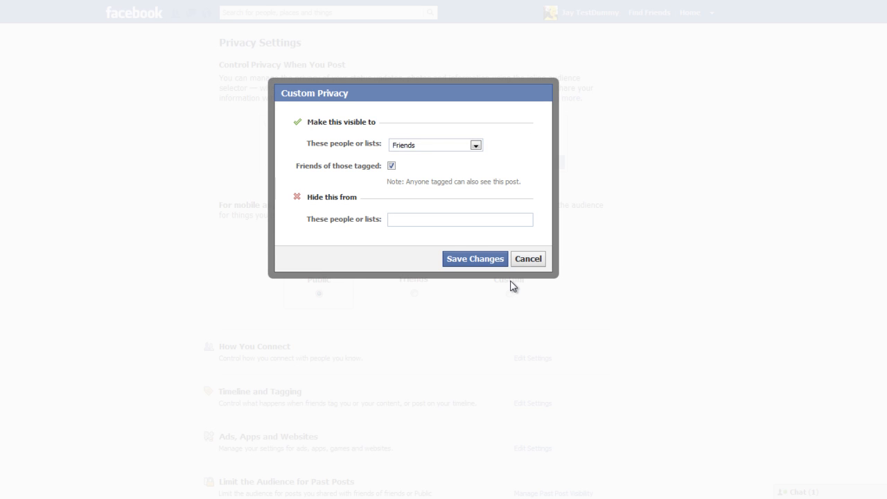
pyautogui.moveTo(469, 180)
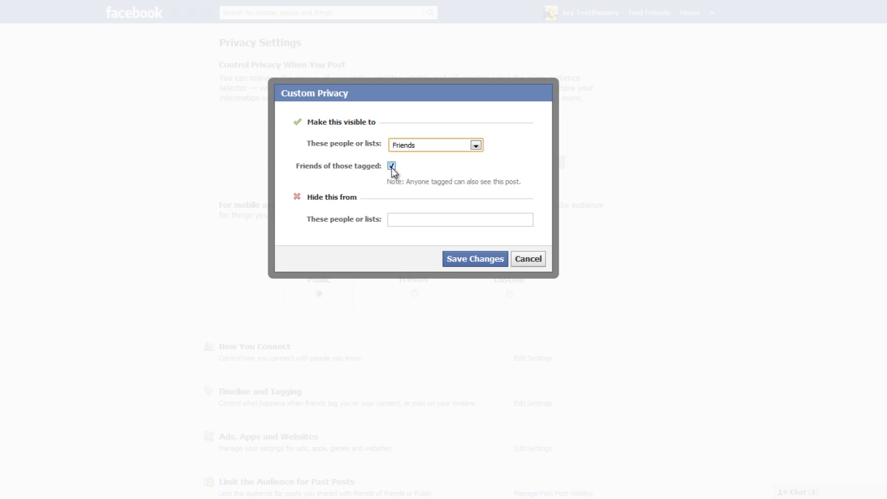
pyautogui.click(391, 167)
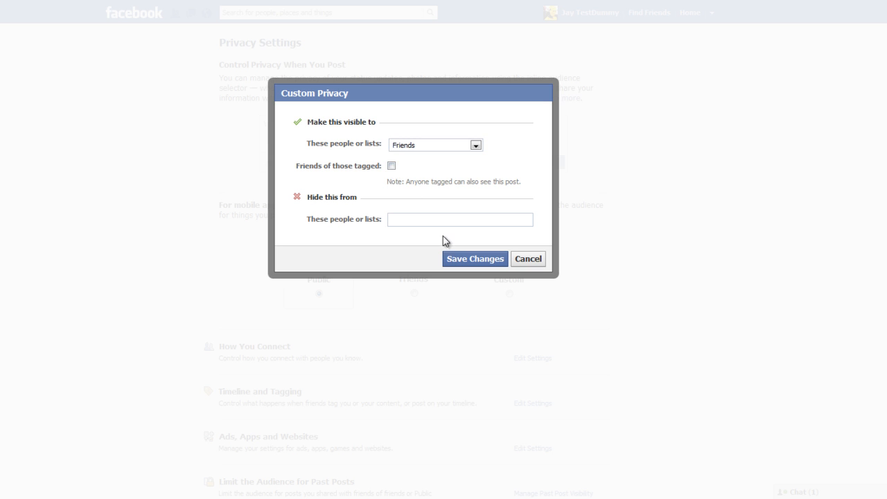
pyautogui.click(474, 259)
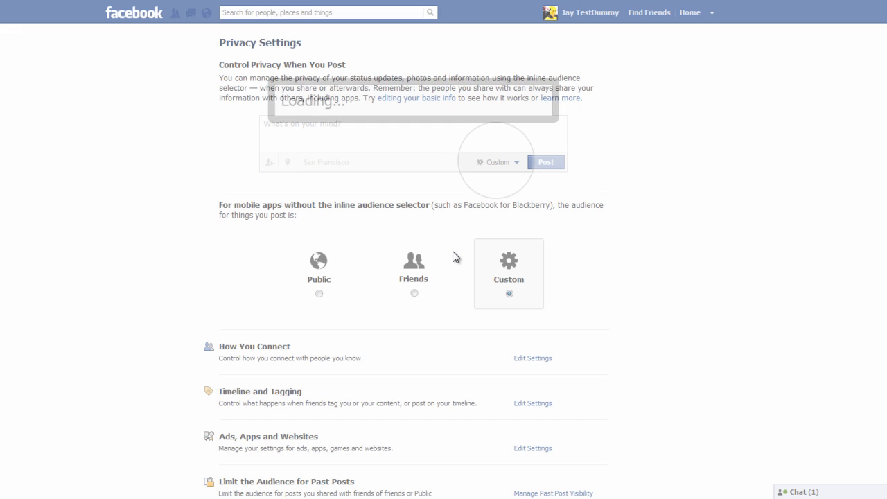
# Review How You Connect, where lookups, friend requests and messages are open to Everyone
pyautogui.scroll(-3)
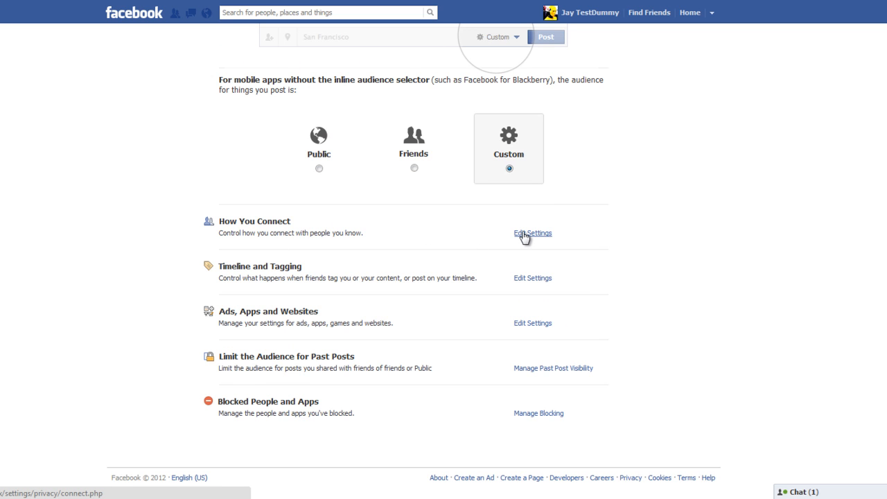
pyautogui.click(532, 233)
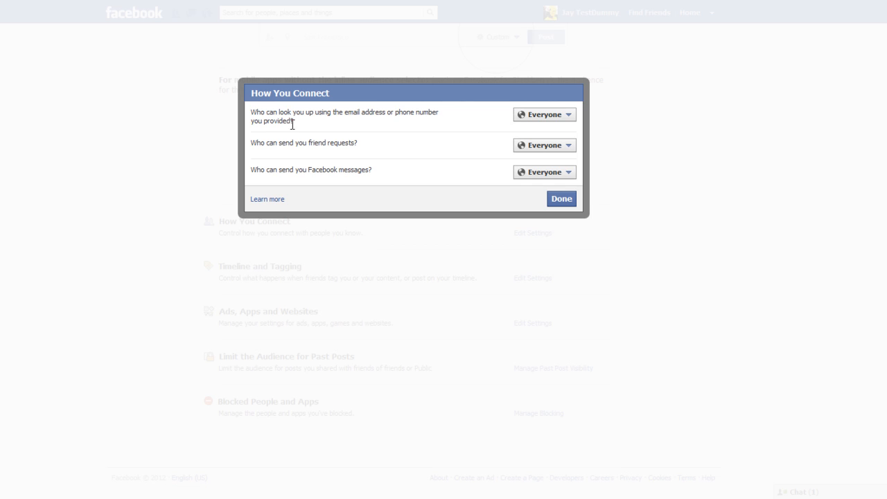
pyautogui.moveTo(153, 75)
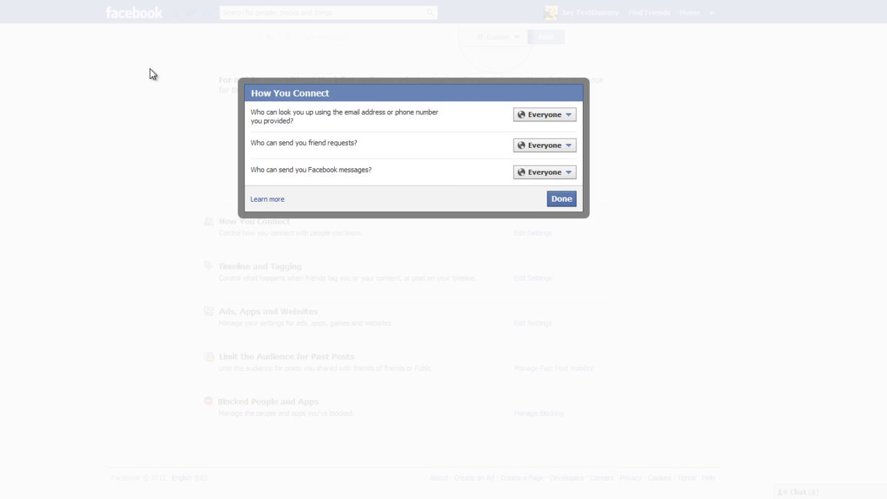
pyautogui.moveTo(125, 127)
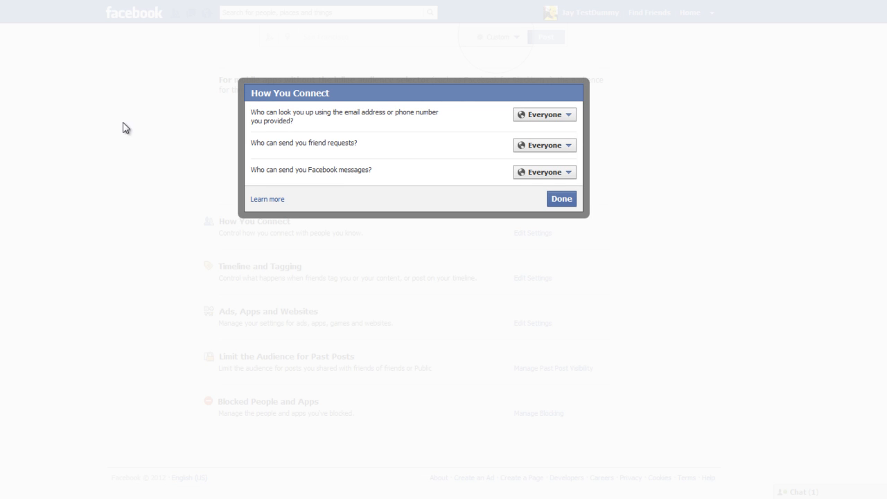
pyautogui.moveTo(197, 108)
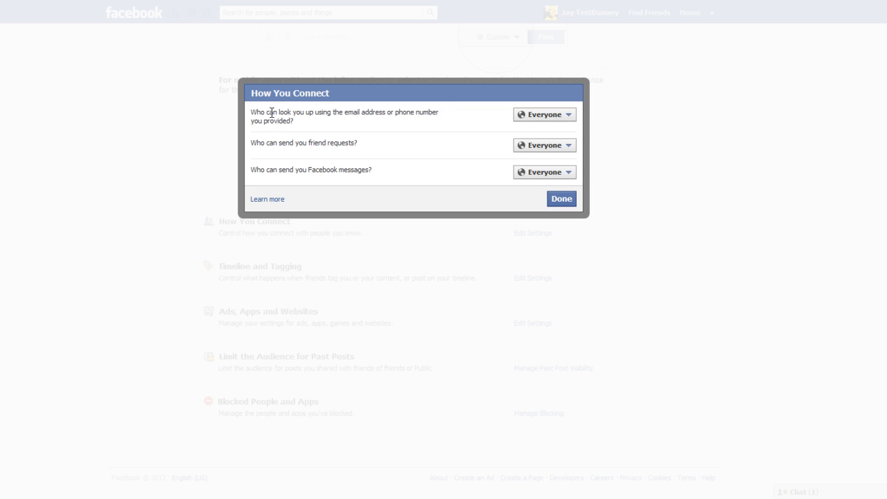
pyautogui.moveTo(267, 111); pyautogui.dragTo(386, 111)
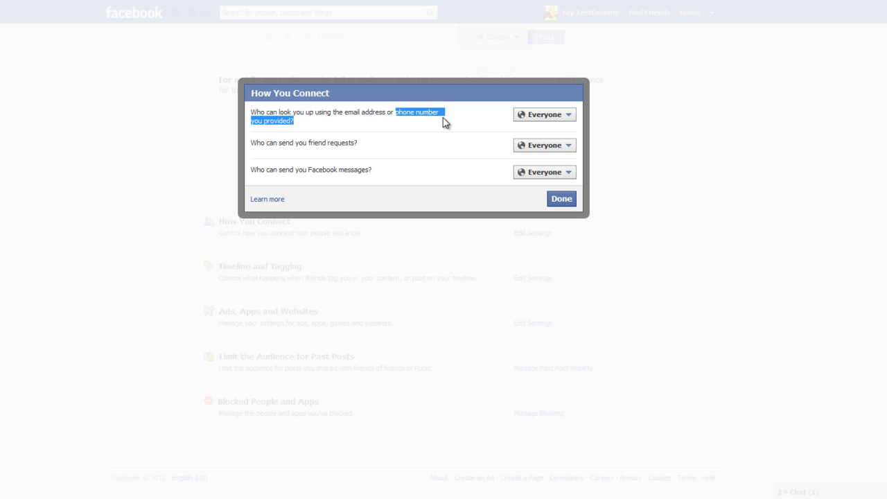
pyautogui.moveTo(535, 125)
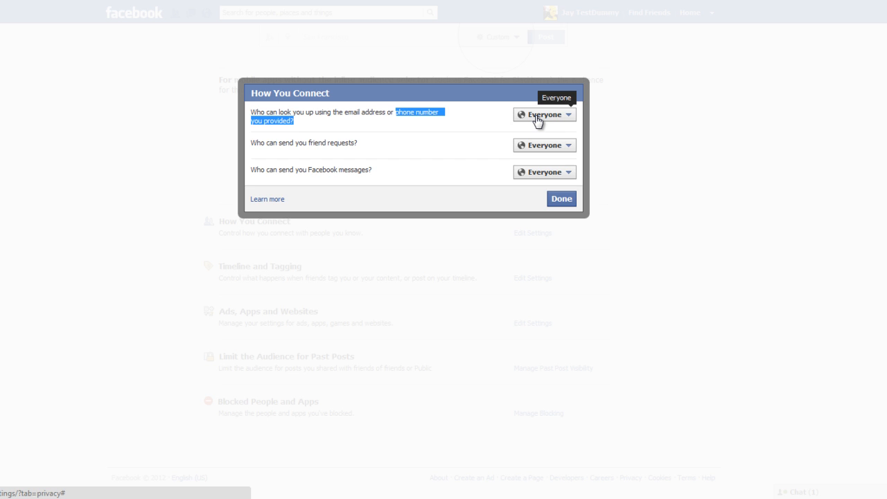
pyautogui.moveTo(535, 122)
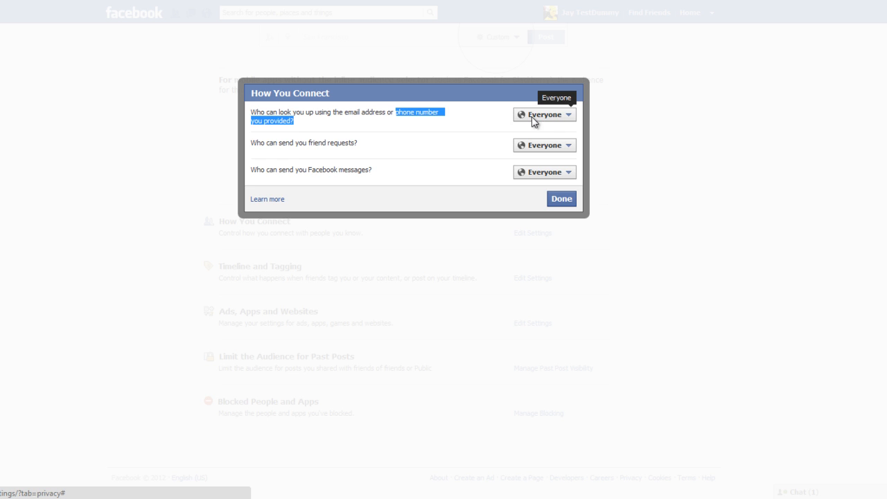
pyautogui.moveTo(349, 150)
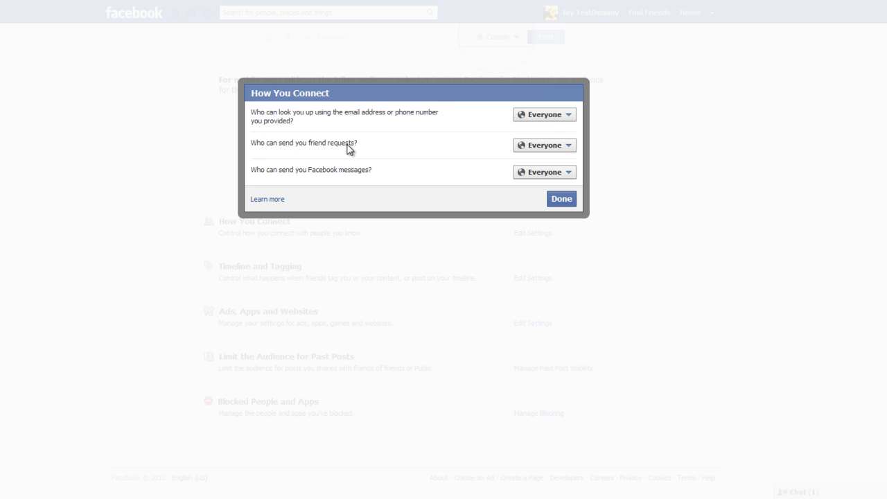
pyautogui.moveTo(545, 148)
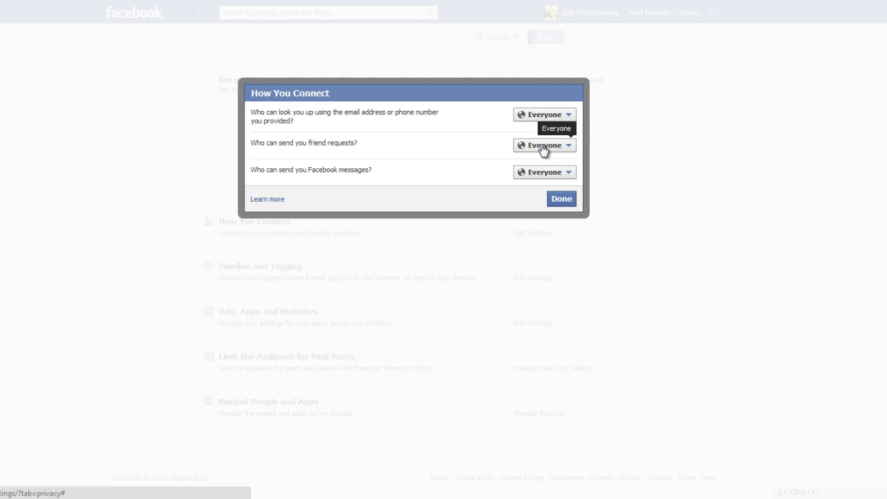
pyautogui.moveTo(548, 132)
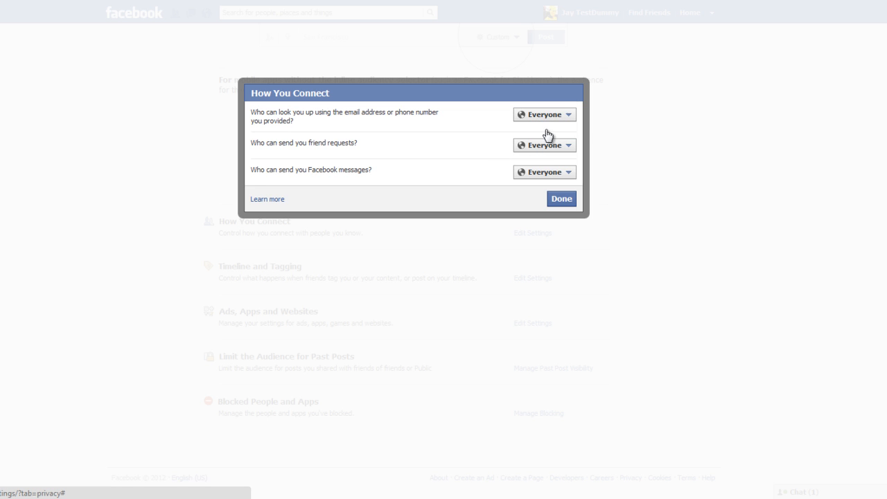
pyautogui.moveTo(471, 143)
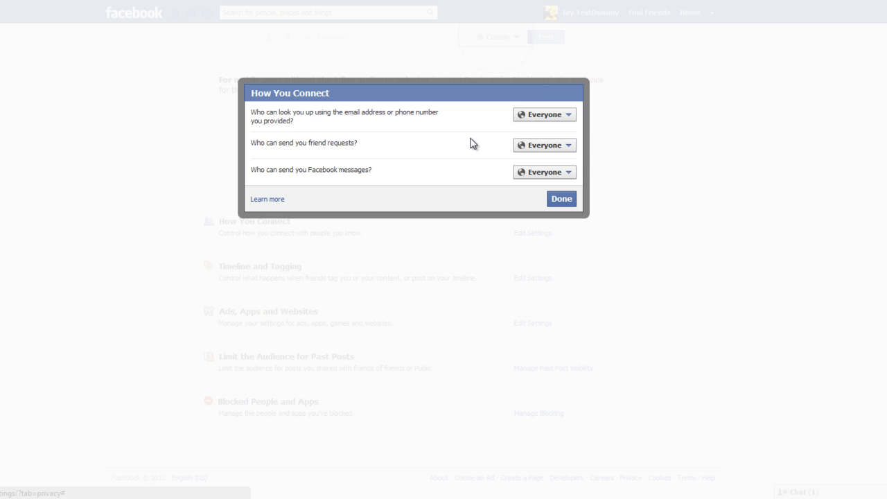
pyautogui.moveTo(327, 168)
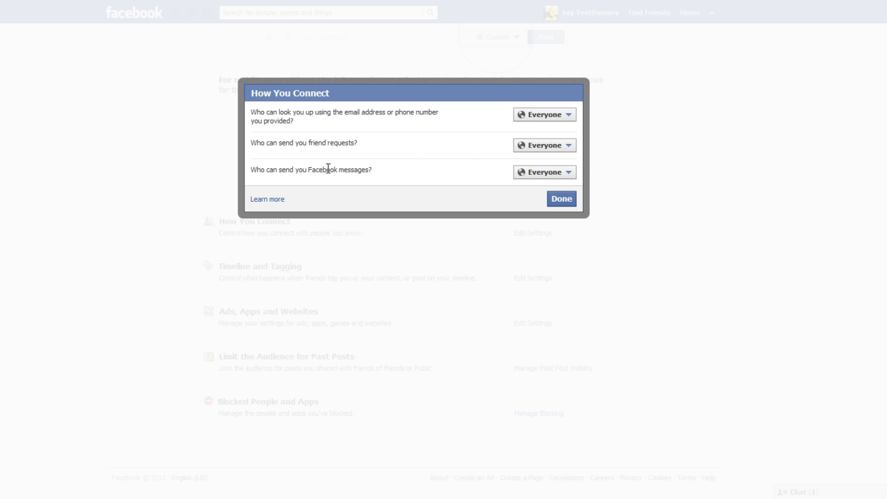
pyautogui.moveTo(546, 178)
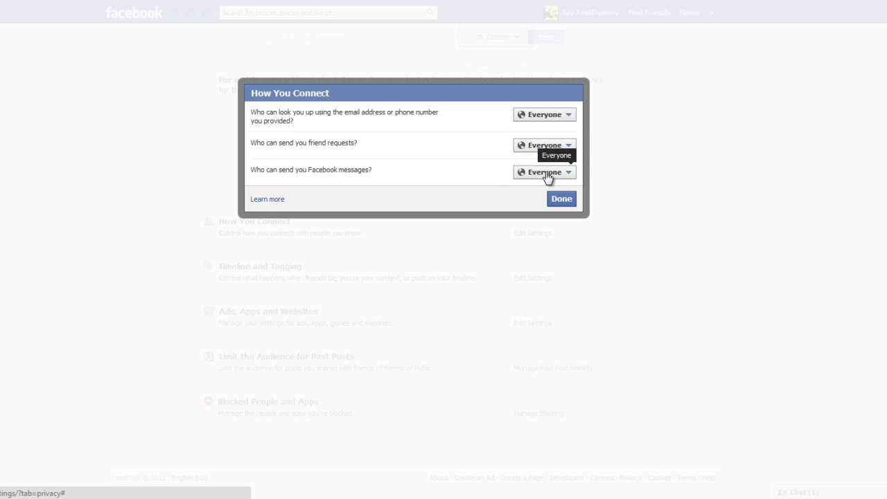
pyautogui.moveTo(542, 179)
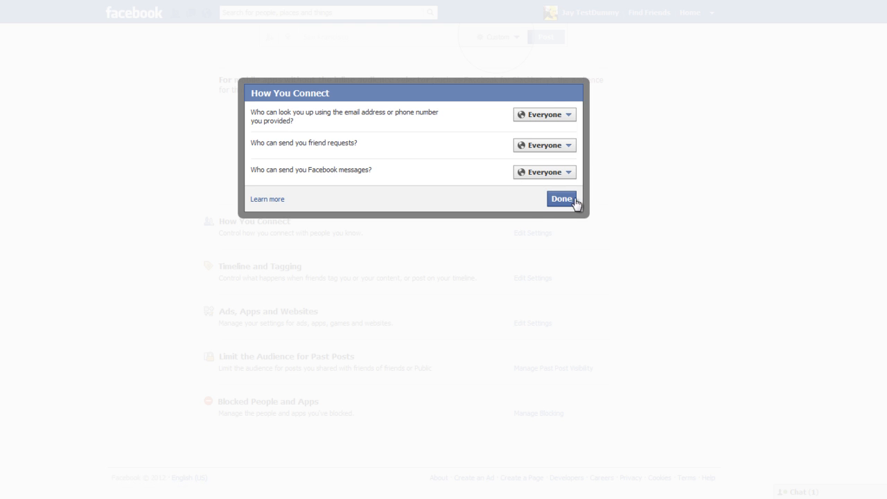
# In Timeline and Tagging, restrict who can post on your timeline to Friends
pyautogui.click(562, 199)
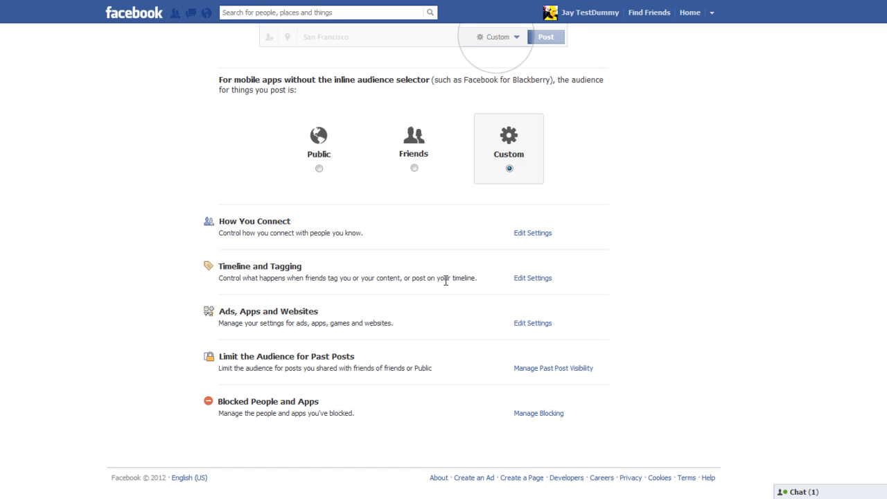
pyautogui.click(532, 277)
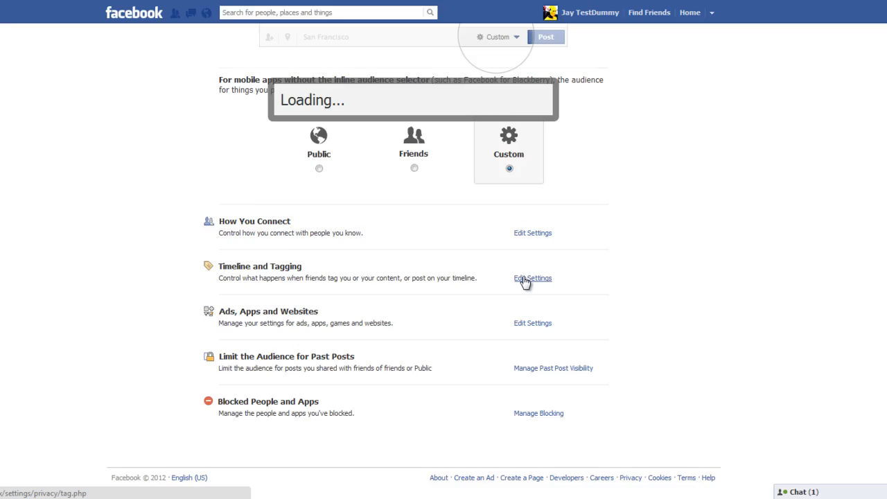
pyautogui.click(532, 277)
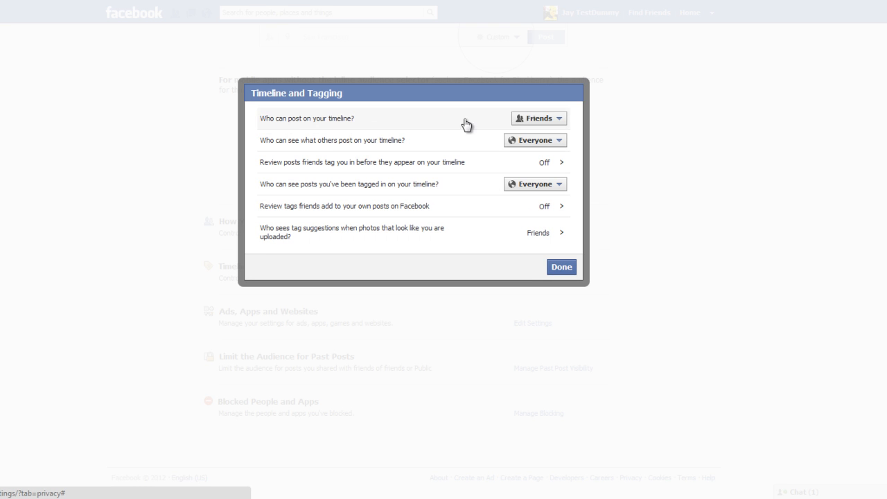
pyautogui.click(538, 118)
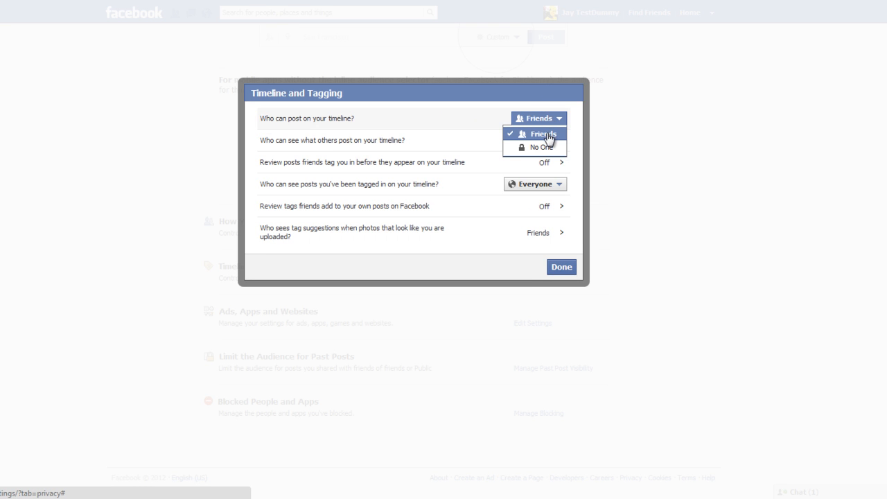
pyautogui.moveTo(540, 150)
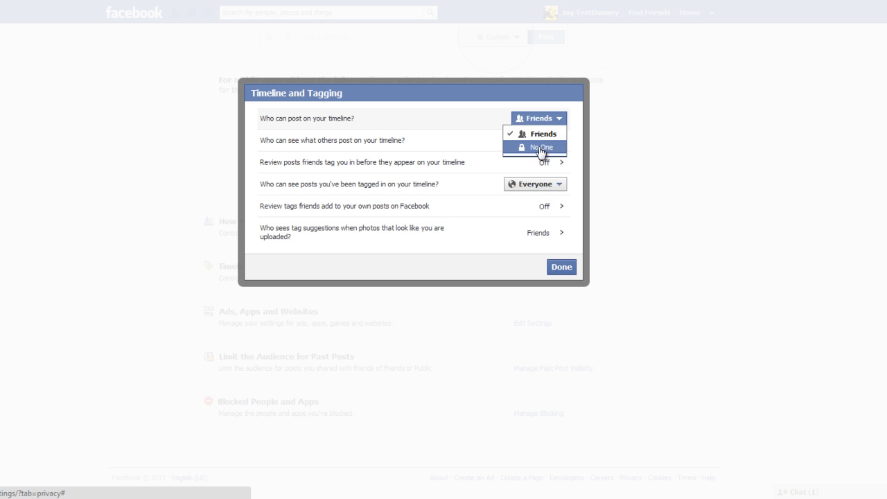
pyautogui.moveTo(543, 133)
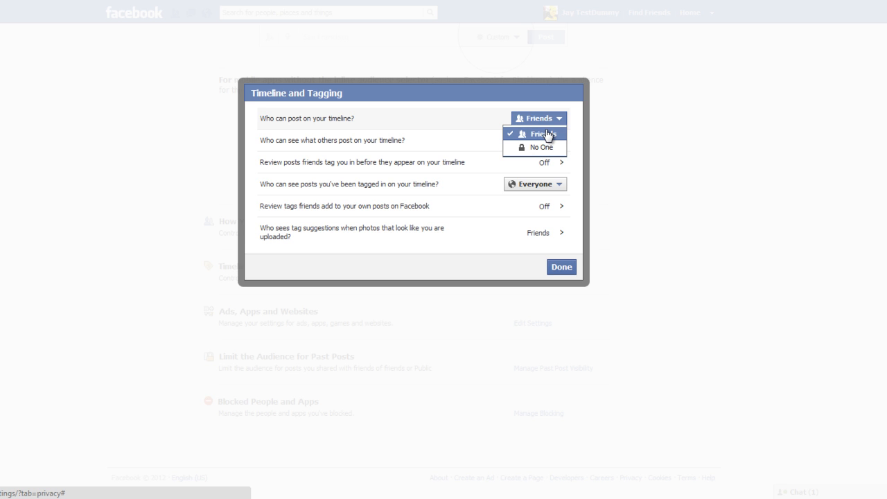
pyautogui.moveTo(544, 139)
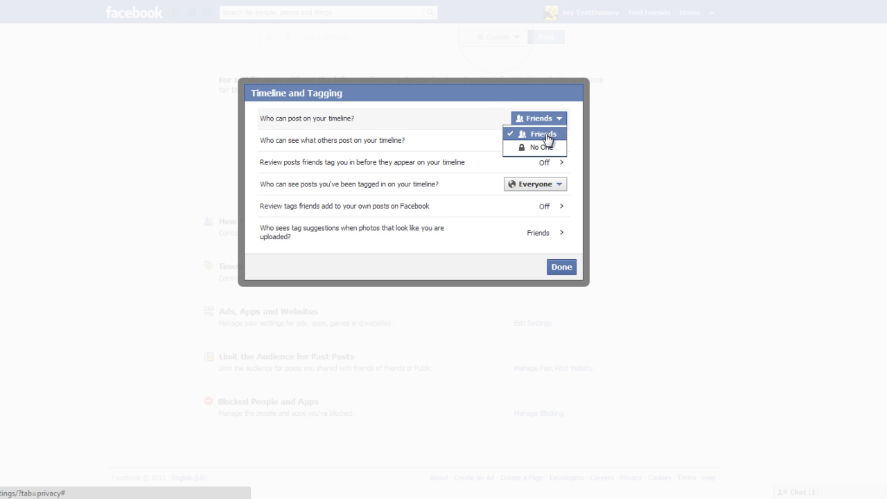
pyautogui.click(542, 133)
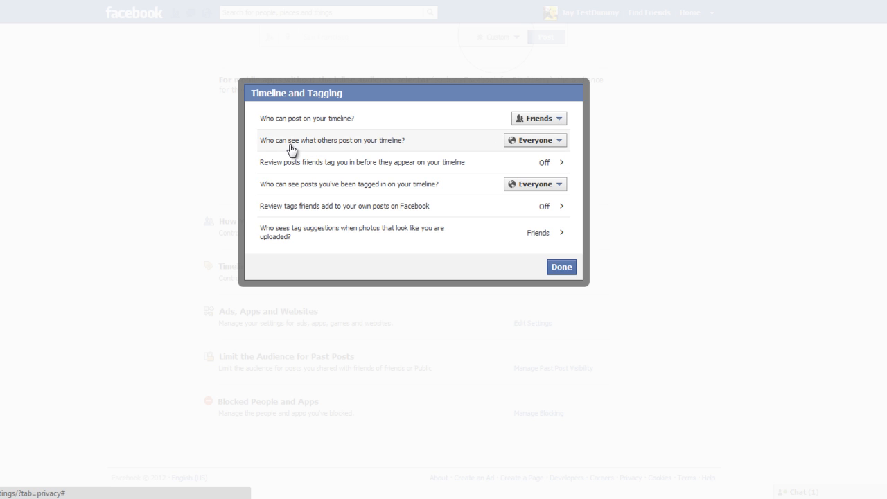
pyautogui.moveTo(377, 146)
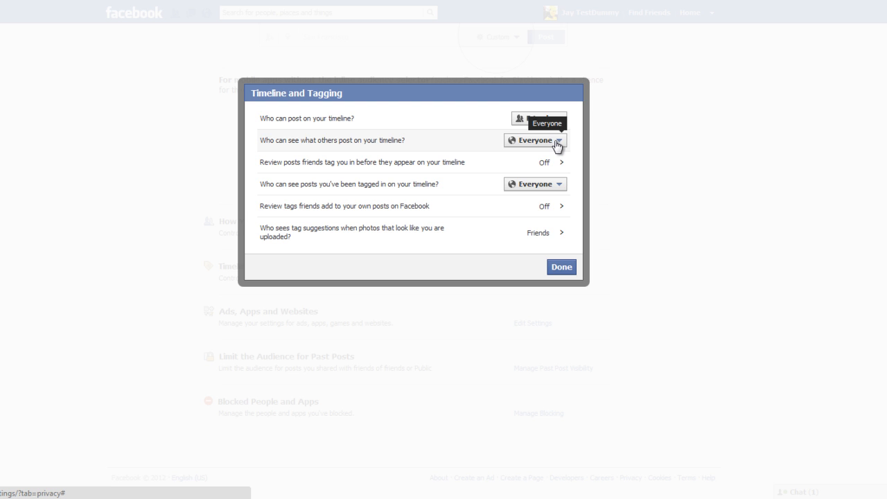
# Restrict who can see others' posts on your timeline to Friends after exploring Custom
pyautogui.click(558, 141)
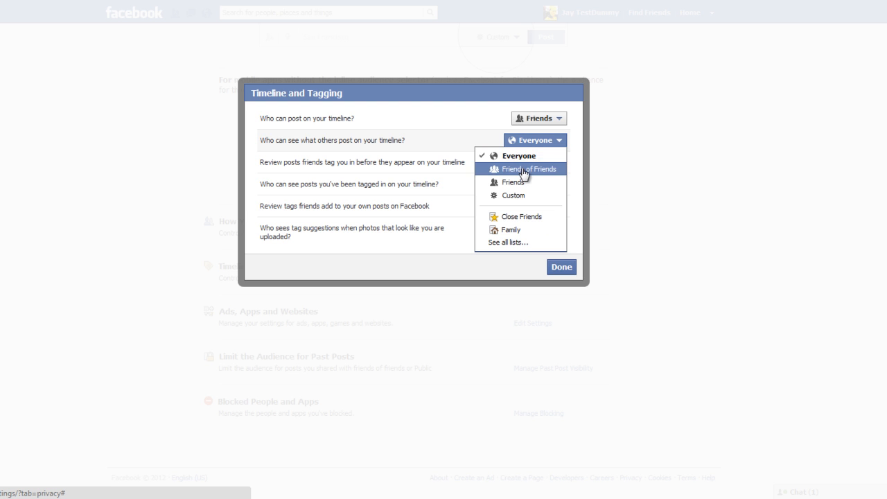
pyautogui.moveTo(520, 184)
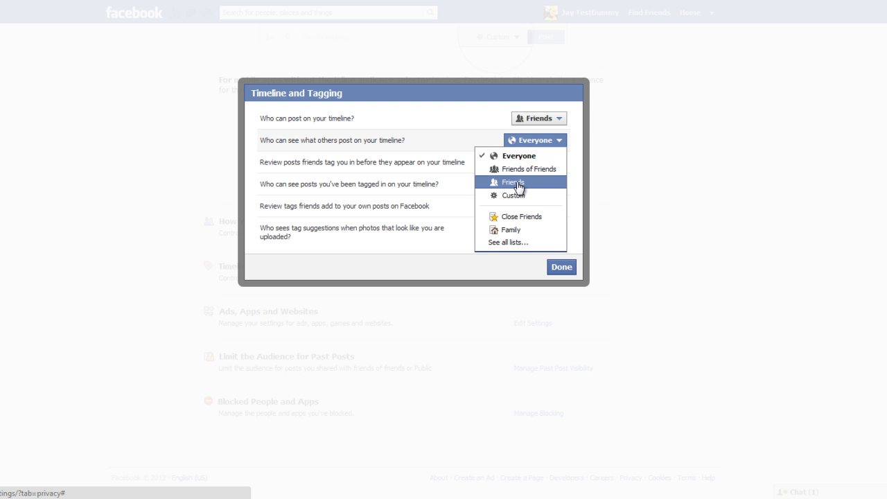
pyautogui.moveTo(514, 195)
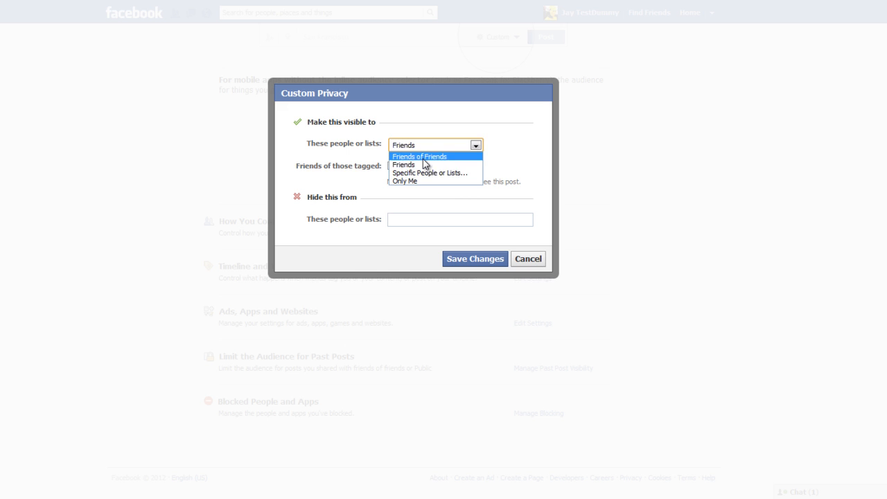
pyautogui.moveTo(419, 174)
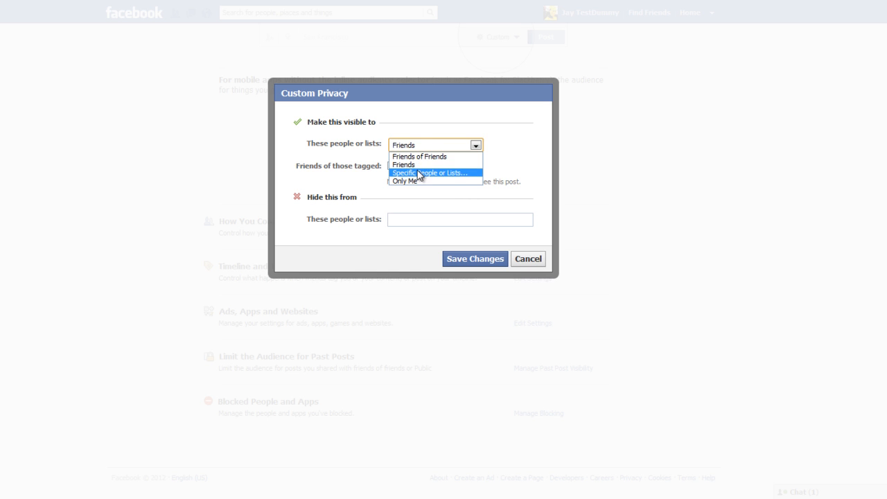
pyautogui.click(430, 173)
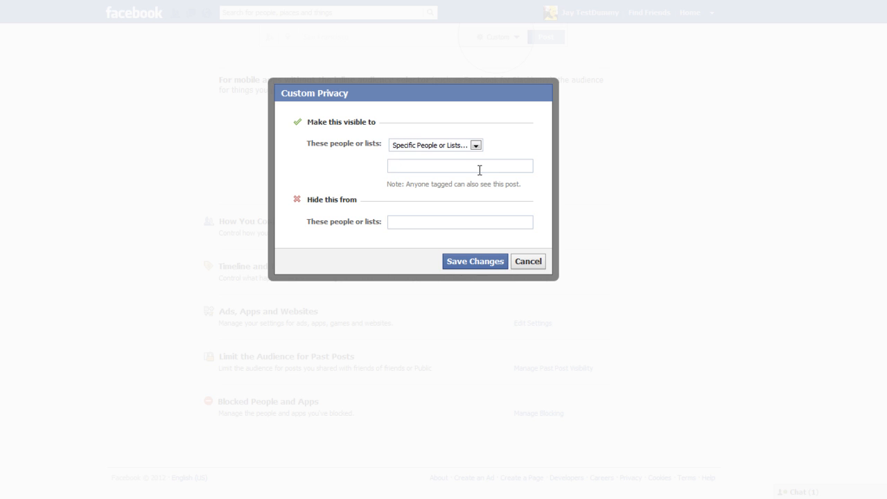
pyautogui.moveTo(452, 170)
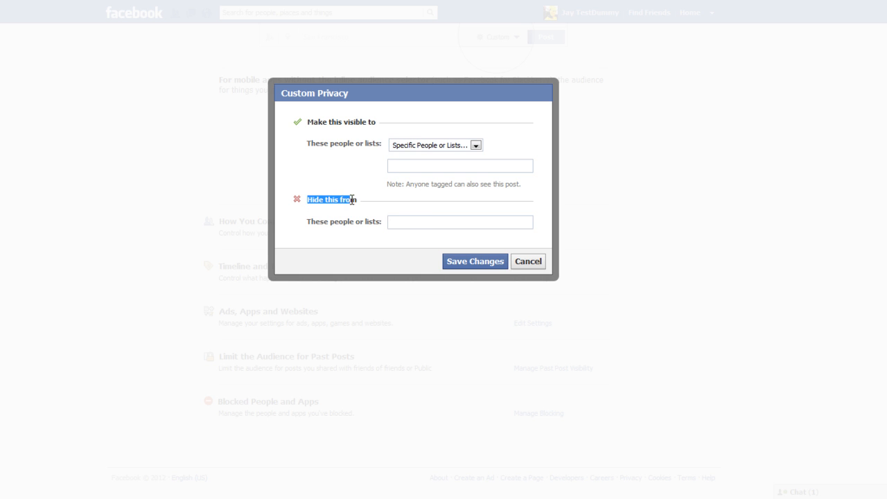
pyautogui.click(460, 222)
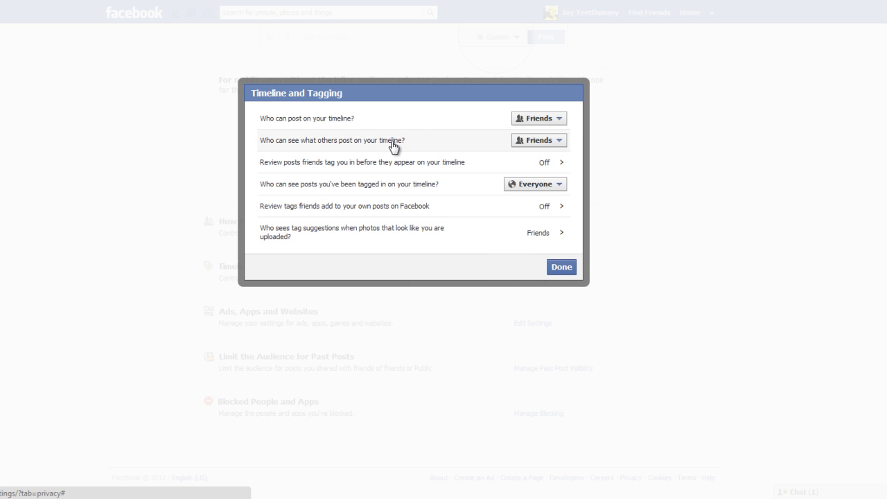
pyautogui.moveTo(477, 183)
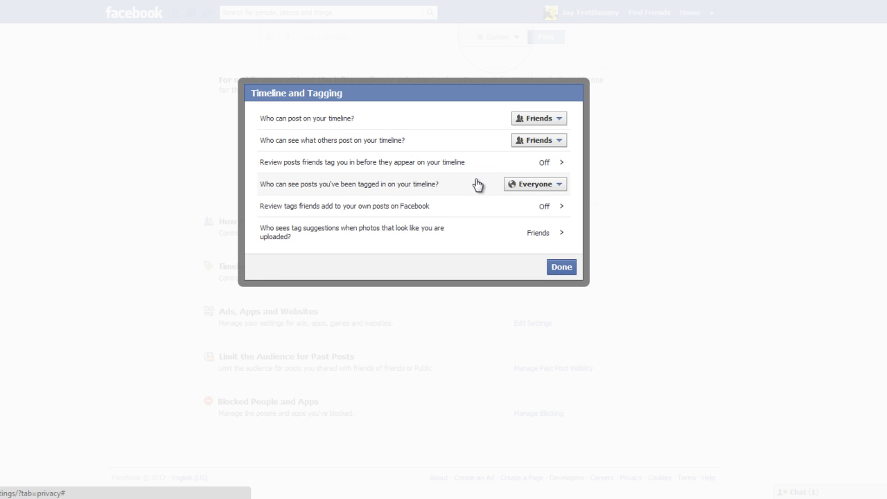
pyautogui.moveTo(357, 166)
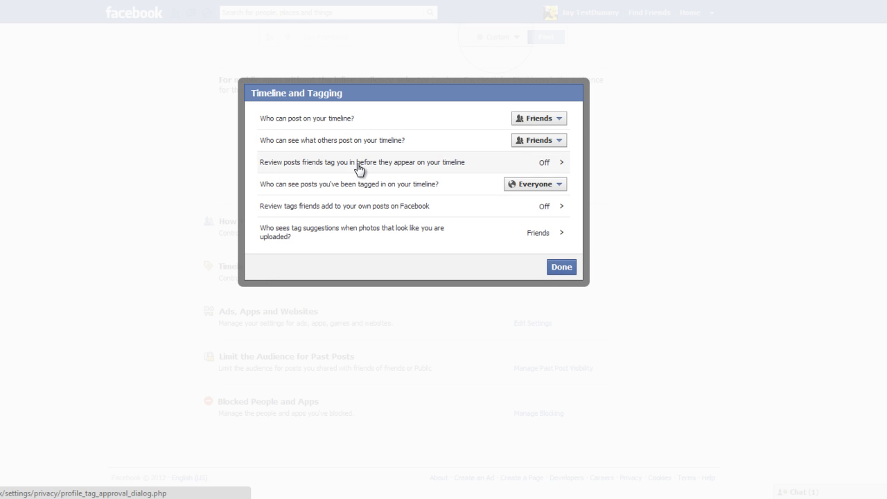
pyautogui.moveTo(547, 170)
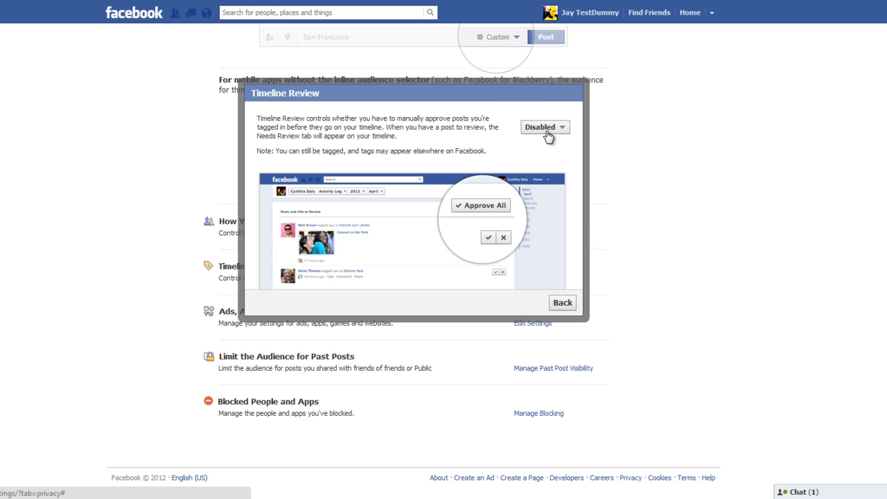
# Enable Timeline Review so tagged posts need approval, then return to the settings
pyautogui.click(543, 127)
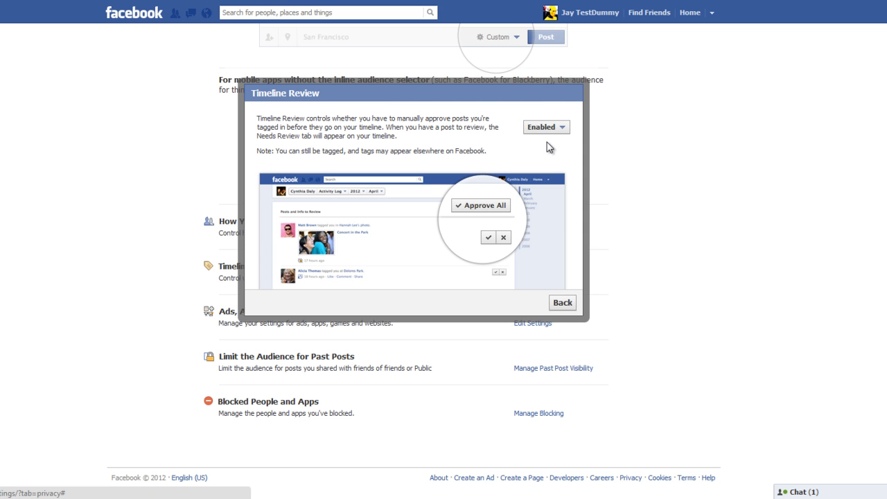
pyautogui.moveTo(543, 150)
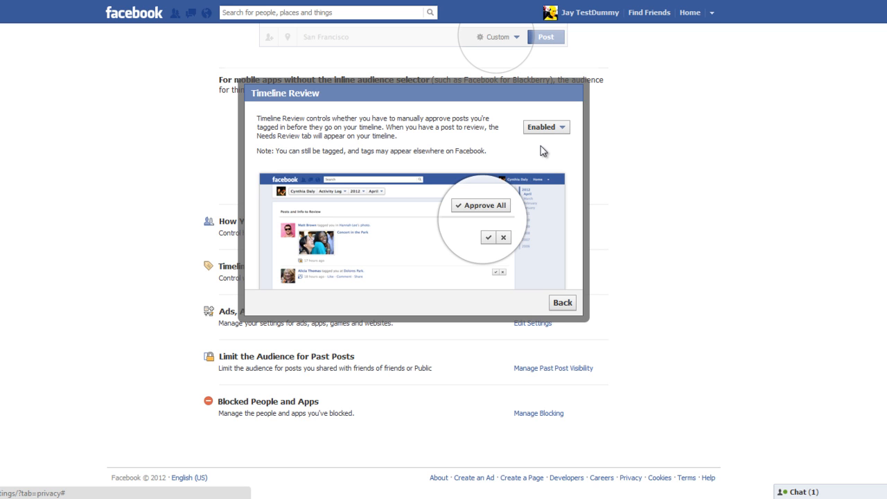
pyautogui.moveTo(549, 192)
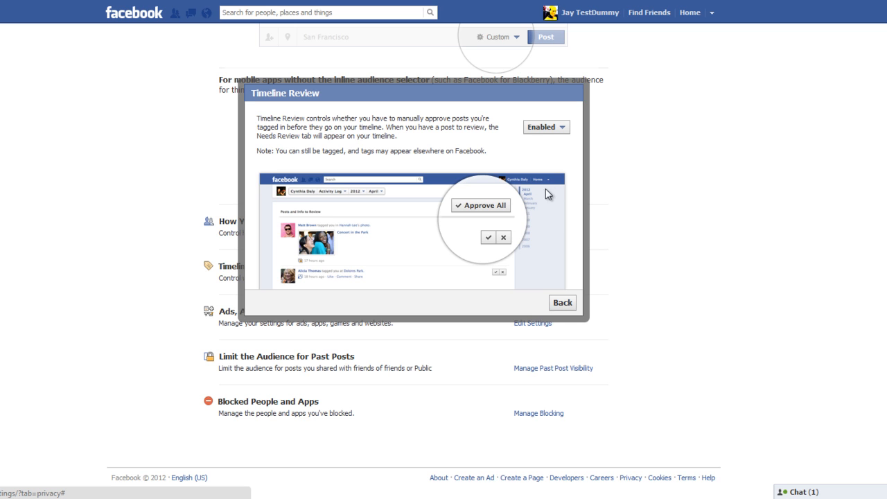
pyautogui.click(563, 302)
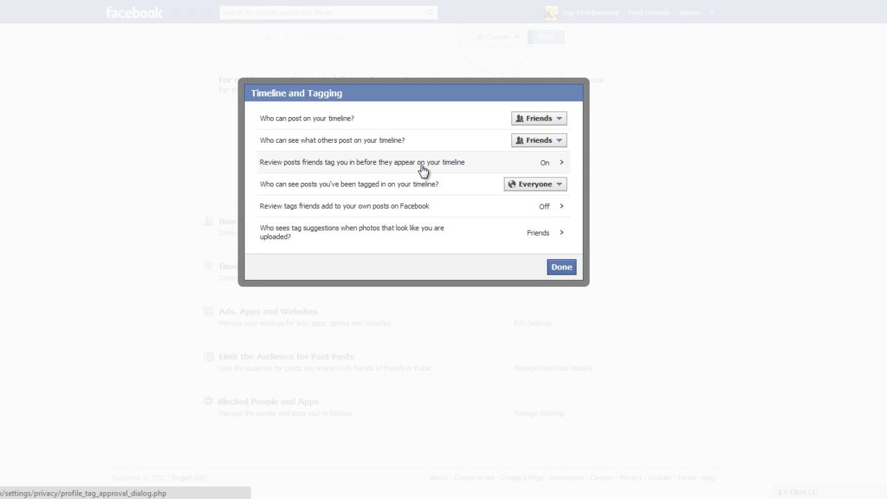
pyautogui.moveTo(405, 197)
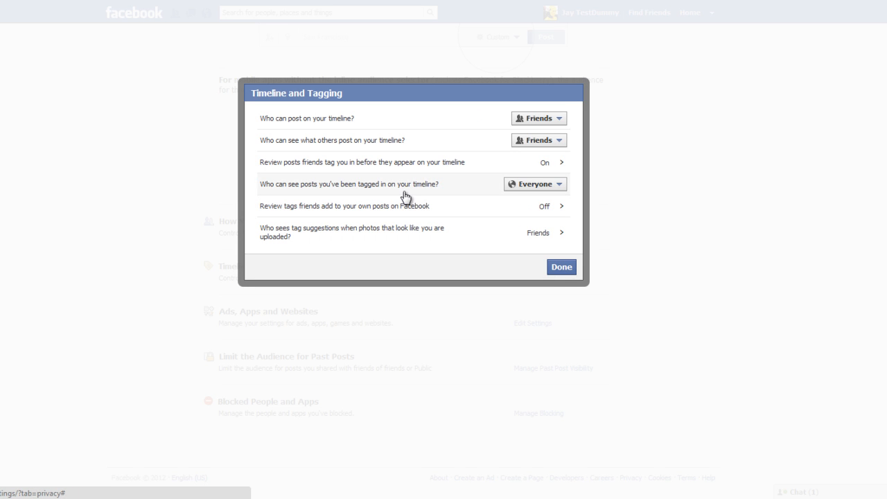
pyautogui.moveTo(388, 186)
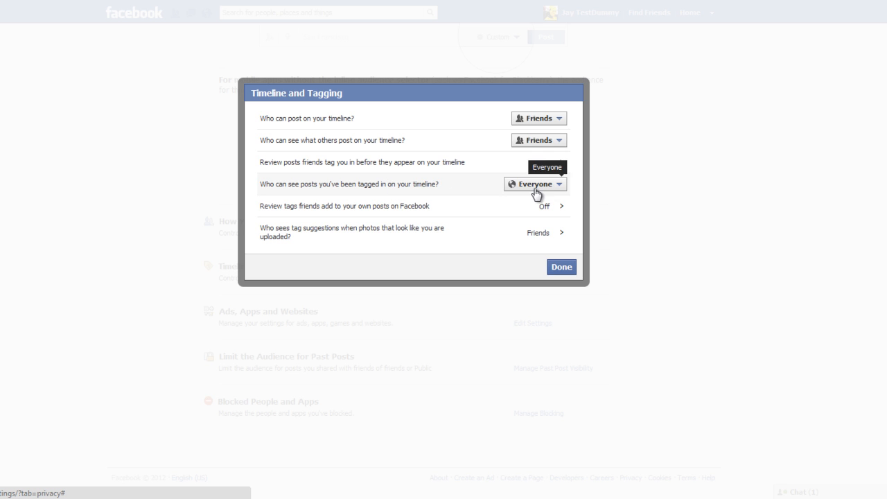
pyautogui.moveTo(534, 191)
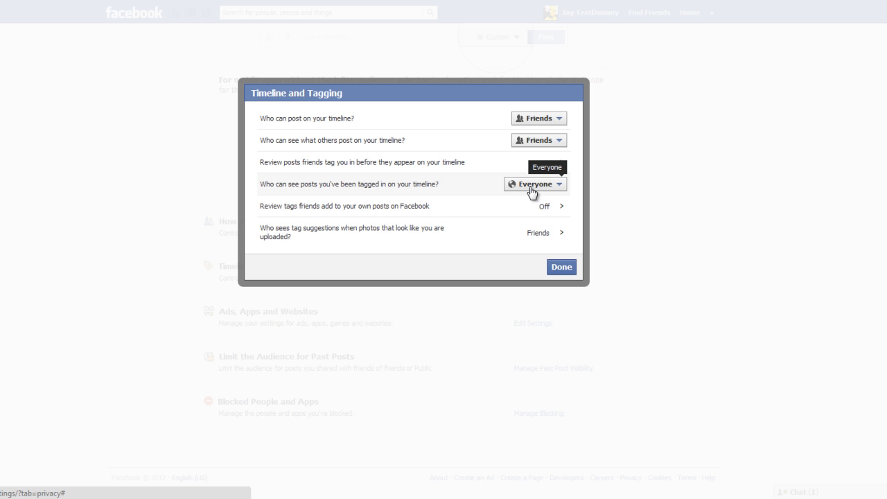
# Show posts you've been tagged in on your timeline to Friends only
pyautogui.click(535, 183)
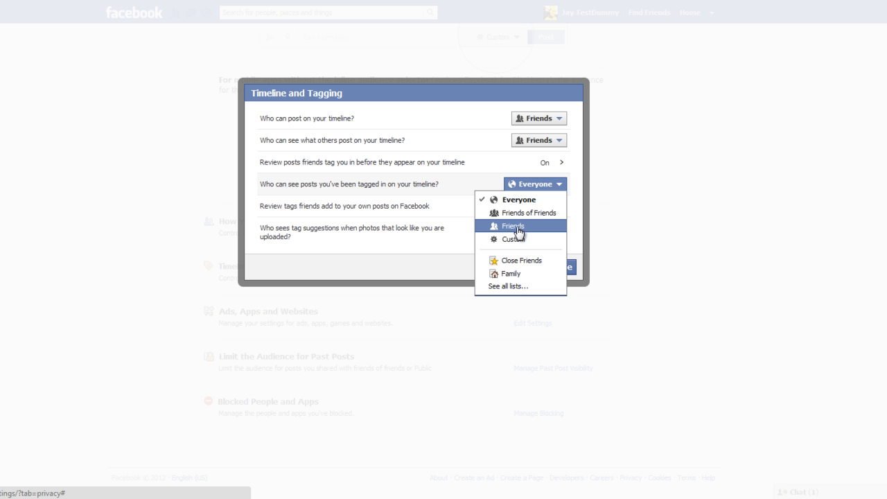
pyautogui.click(513, 224)
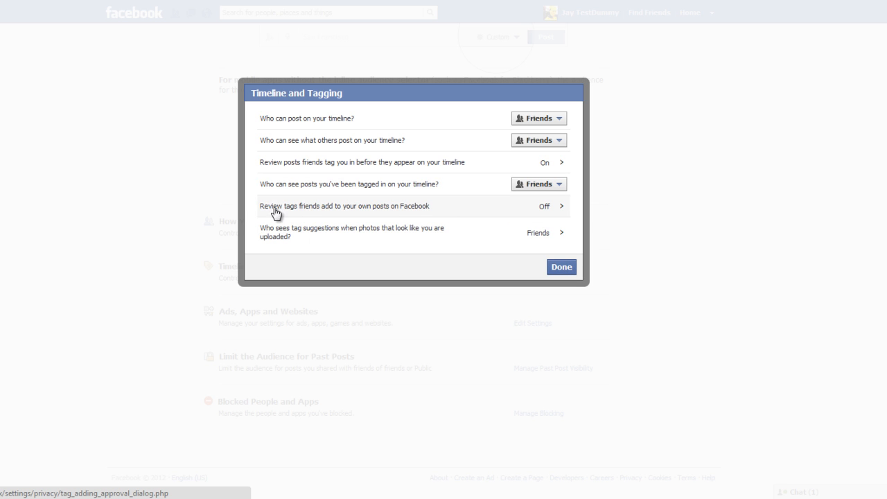
pyautogui.moveTo(327, 214)
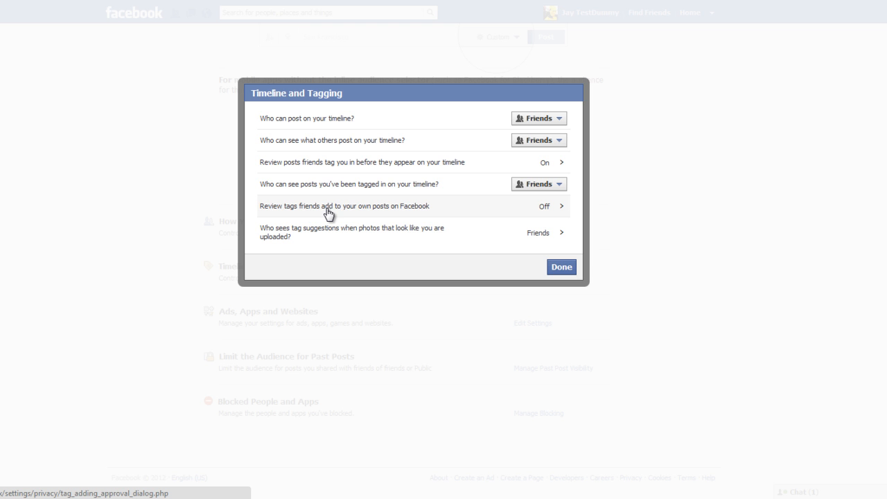
pyautogui.moveTo(539, 211)
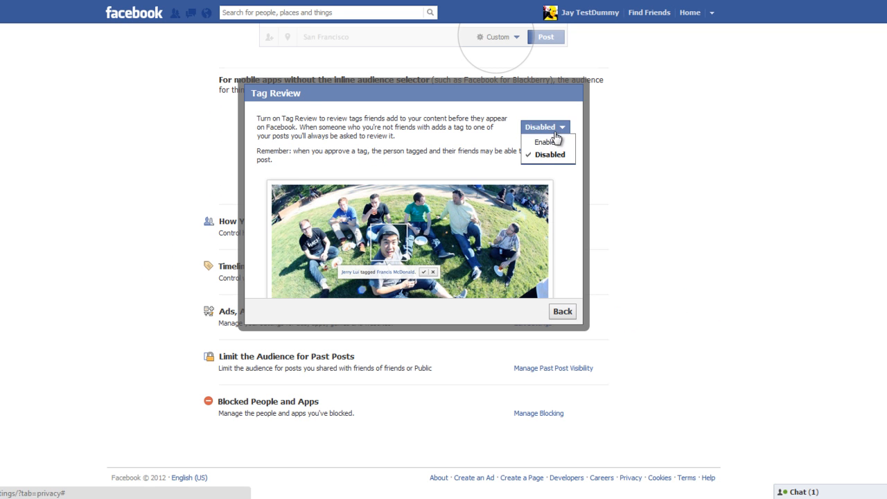
# Enable Tag Review for tags friends add to your own posts, then return
pyautogui.click(538, 142)
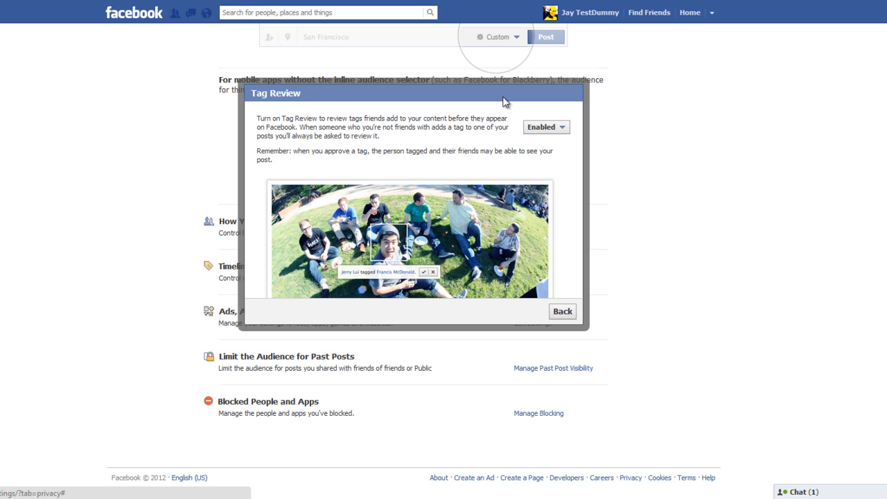
pyautogui.moveTo(335, 151)
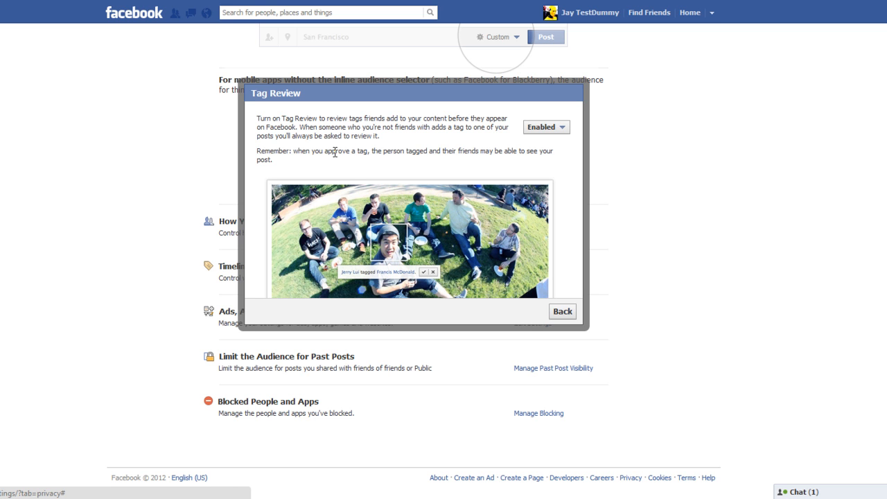
pyautogui.moveTo(561, 310)
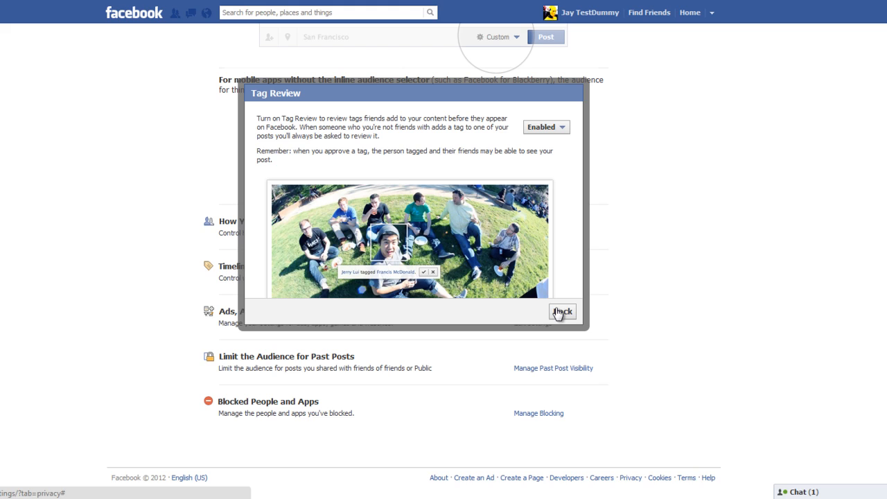
pyautogui.click(563, 310)
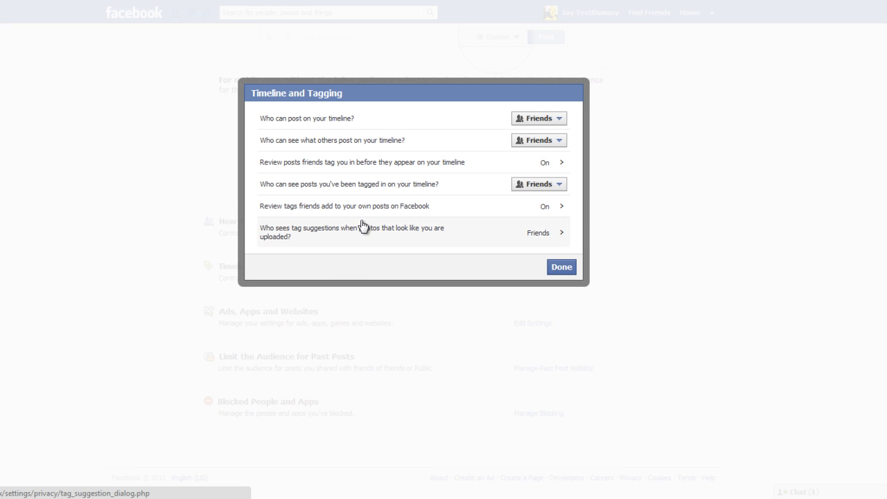
pyautogui.moveTo(350, 238)
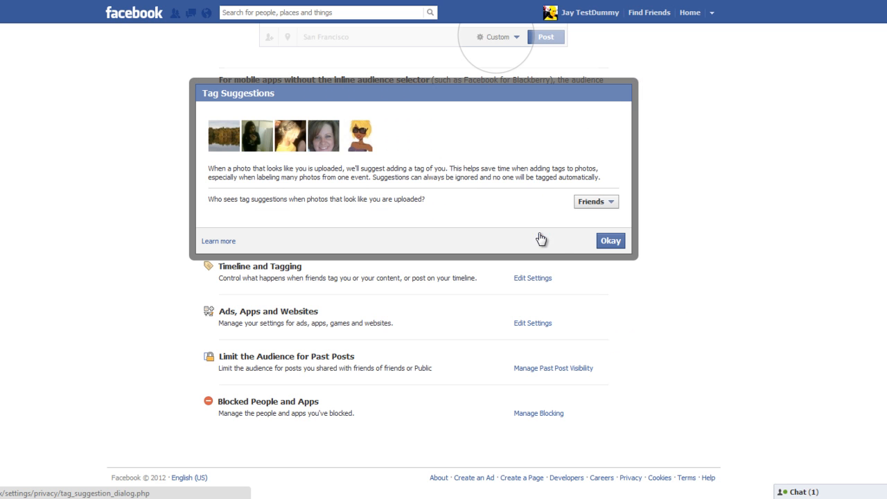
# Change tag suggestions for photos that look like you from Friends to No One
pyautogui.click(596, 201)
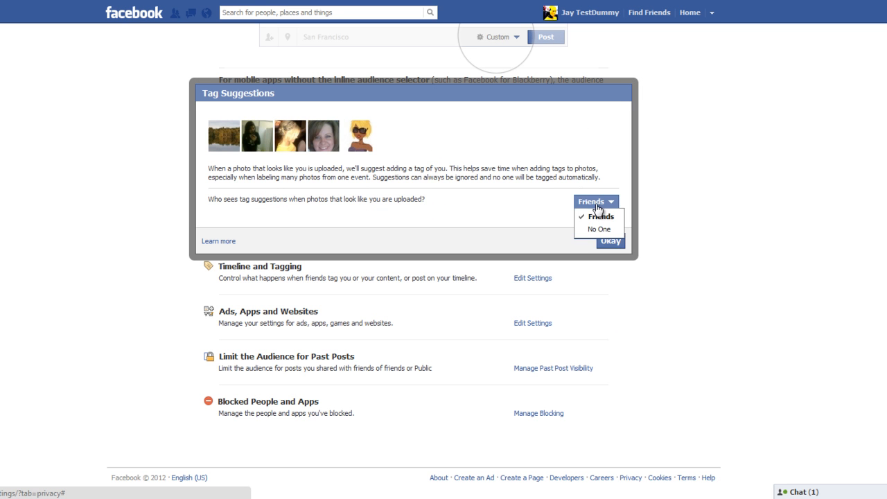
pyautogui.click(600, 216)
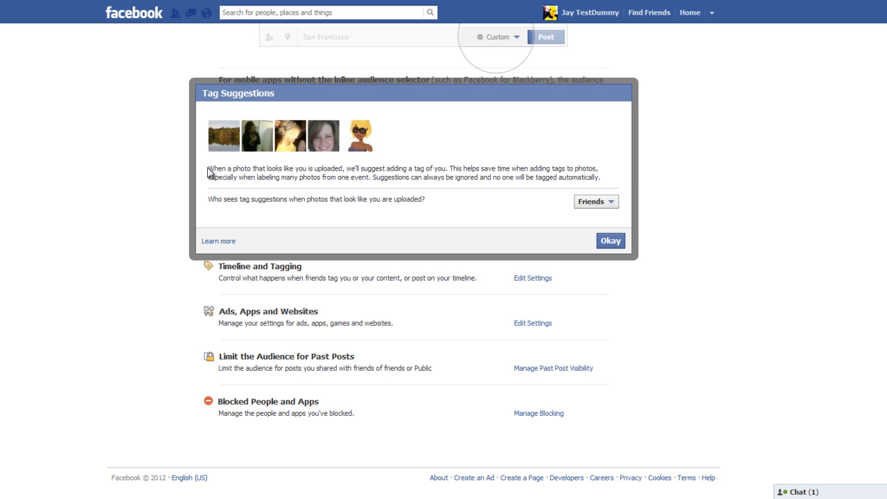
pyautogui.moveTo(211, 169); pyautogui.dragTo(355, 169)
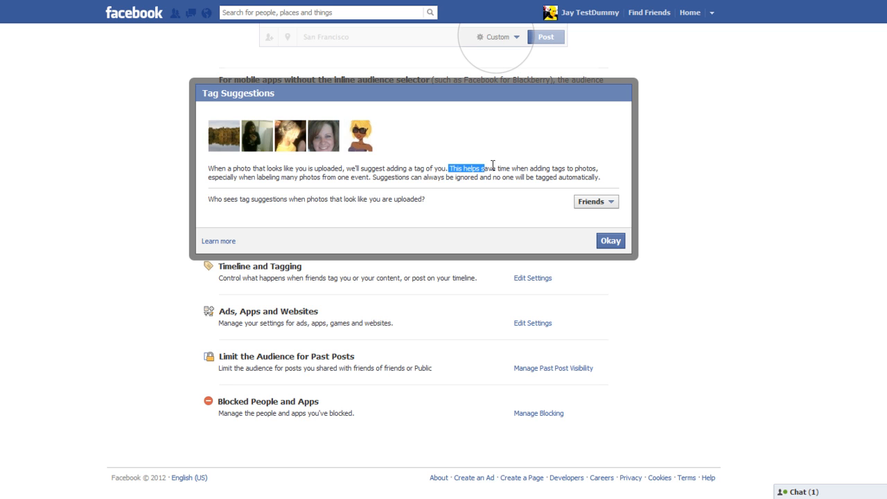
pyautogui.moveTo(497, 167)
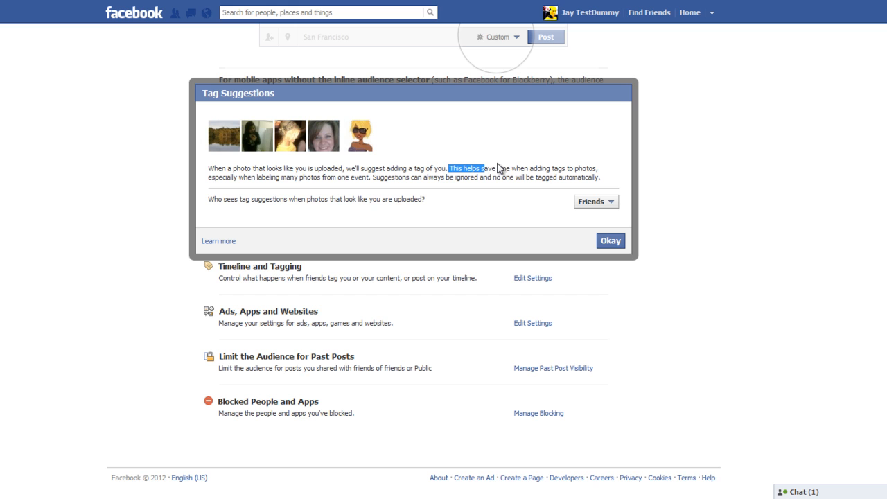
pyautogui.click(596, 202)
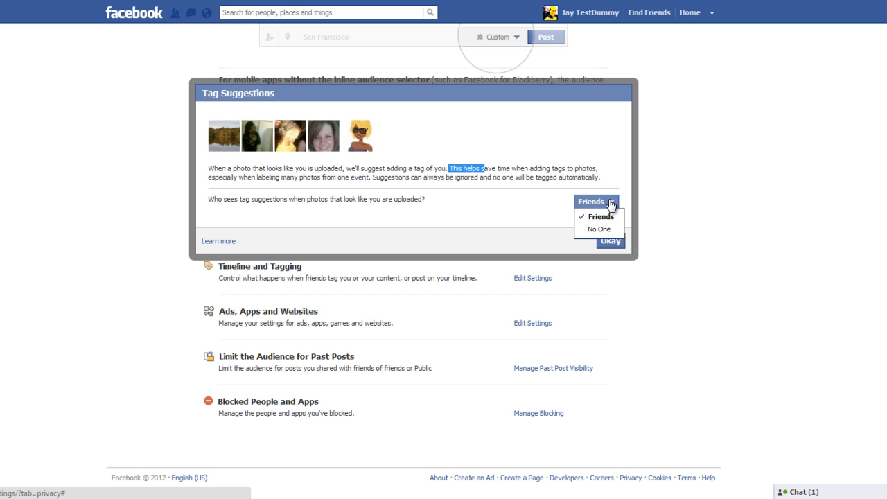
pyautogui.click(599, 229)
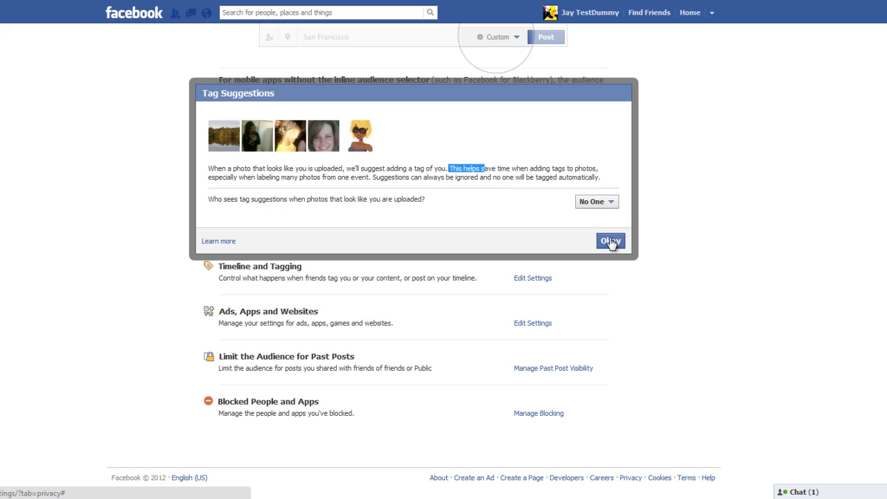
pyautogui.click(610, 242)
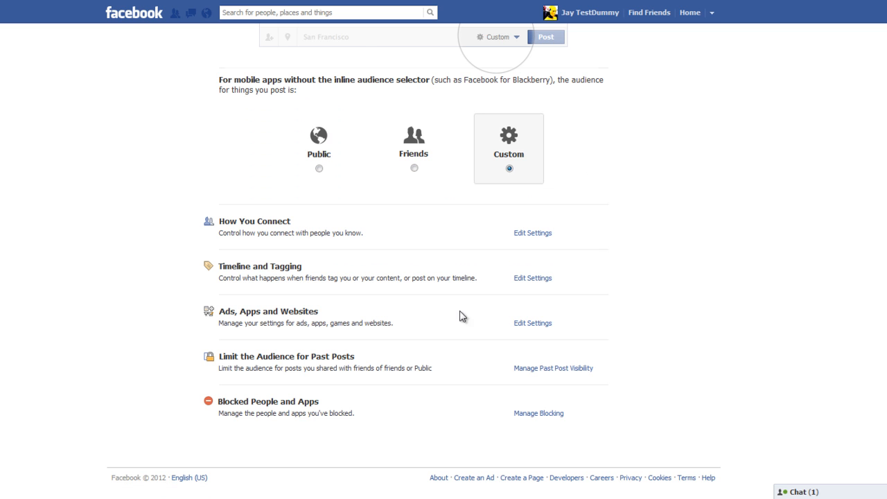
# Show the Apps, Games and Websites settings listing Words With Friends
pyautogui.click(533, 323)
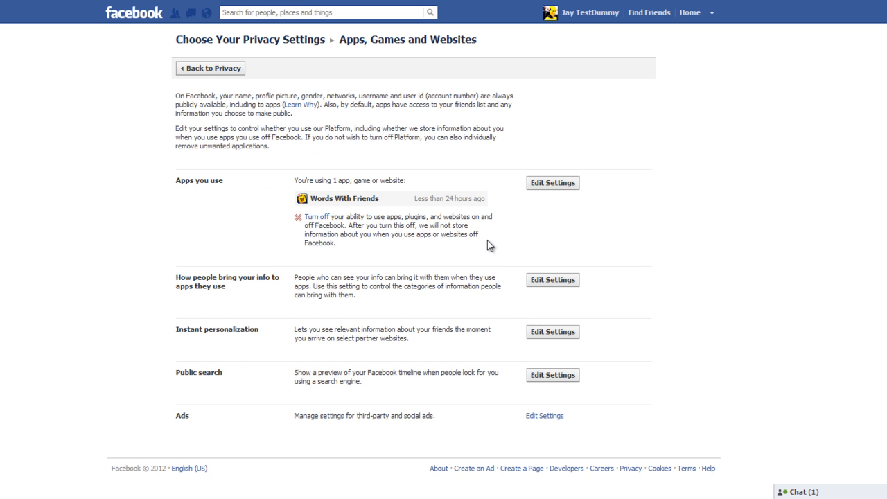
pyautogui.moveTo(335, 191)
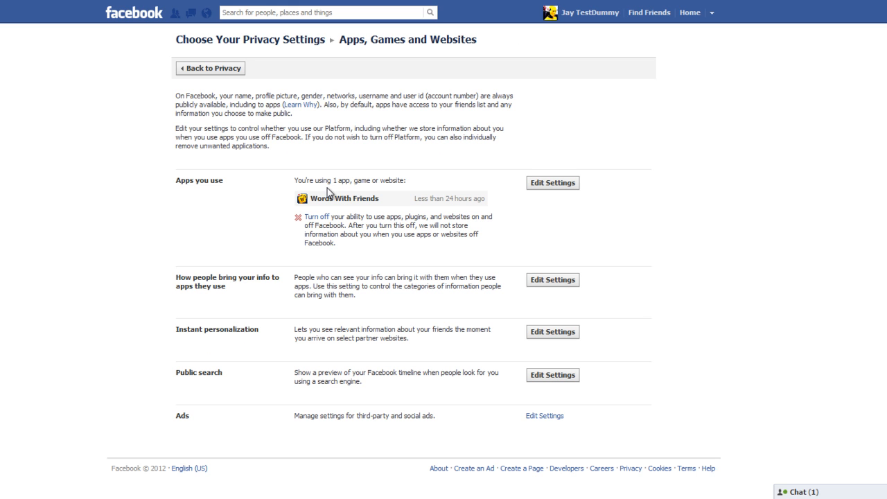
pyautogui.moveTo(335, 200)
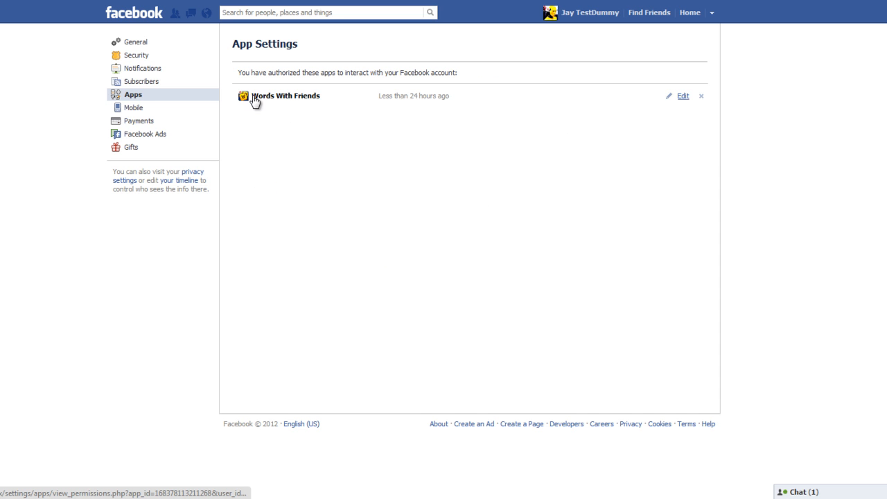
pyautogui.moveTo(697, 394)
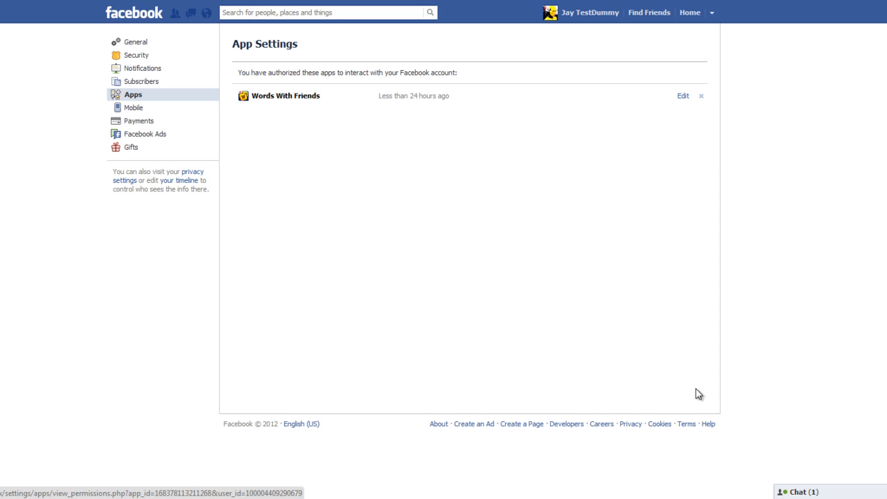
pyautogui.moveTo(682, 95)
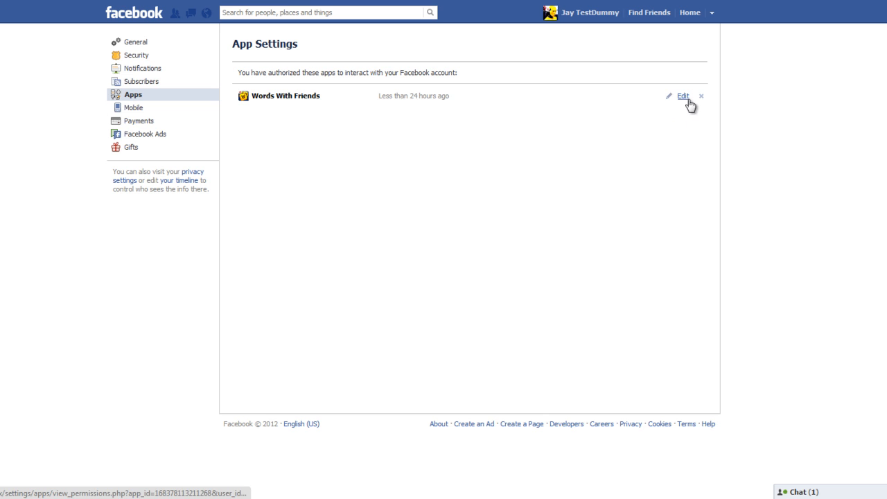
# Set Words With Friends posts on your behalf to a custom Only Me audience and save
pyautogui.click(685, 94)
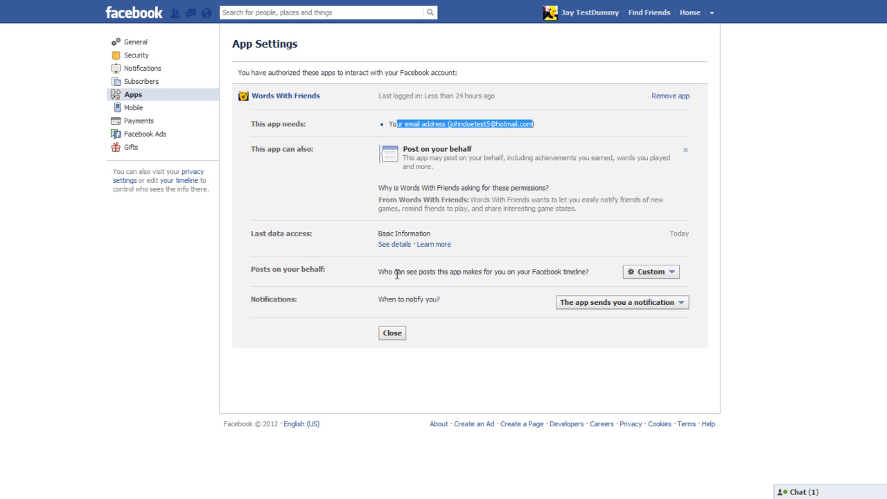
pyautogui.moveTo(427, 283)
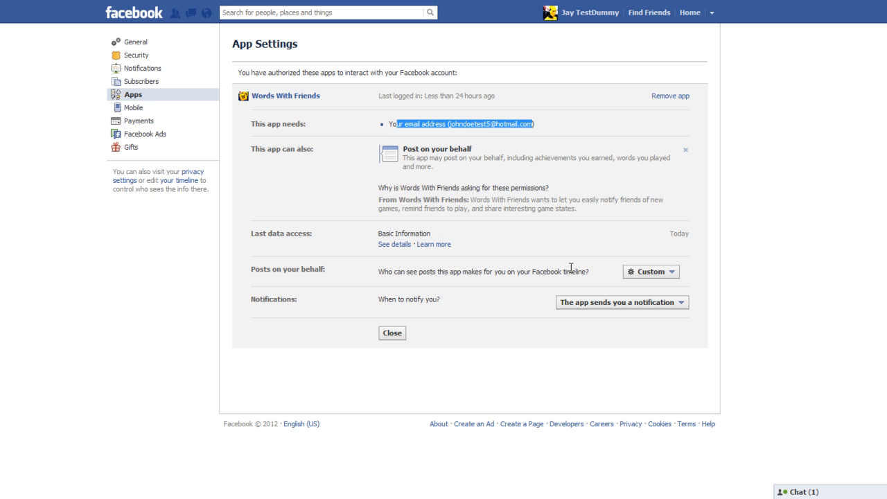
pyautogui.moveTo(606, 289)
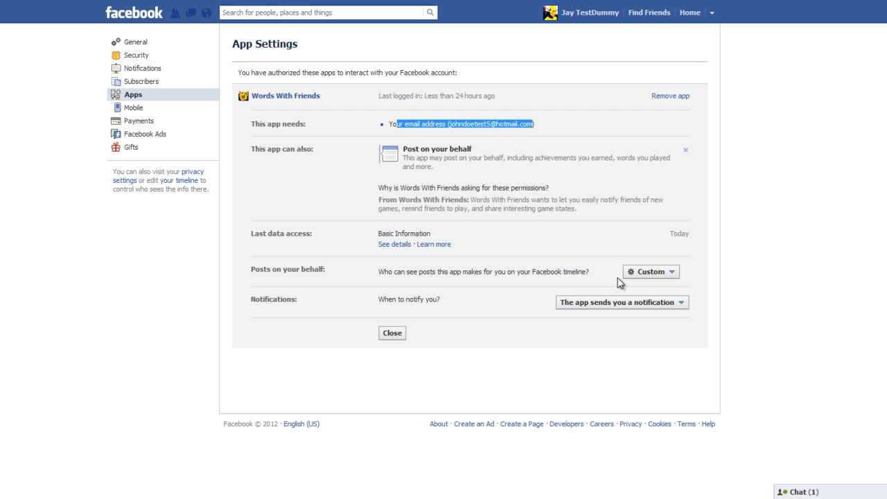
pyautogui.click(663, 271)
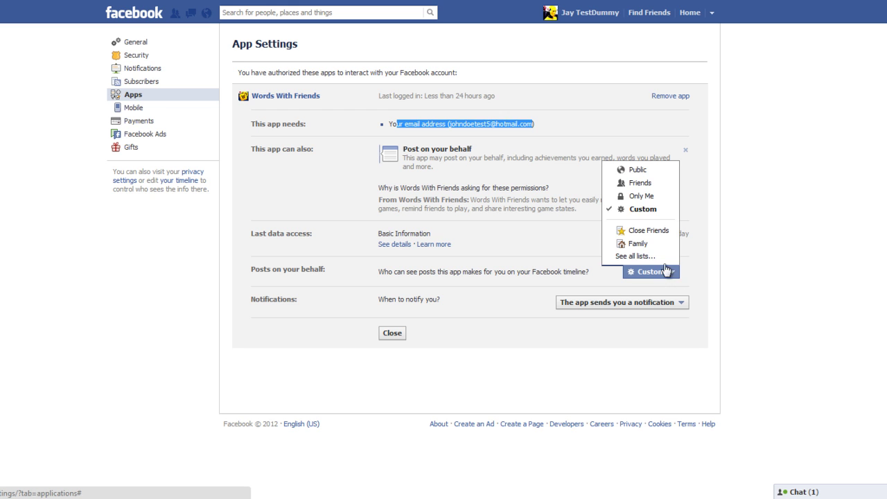
pyautogui.moveTo(643, 208)
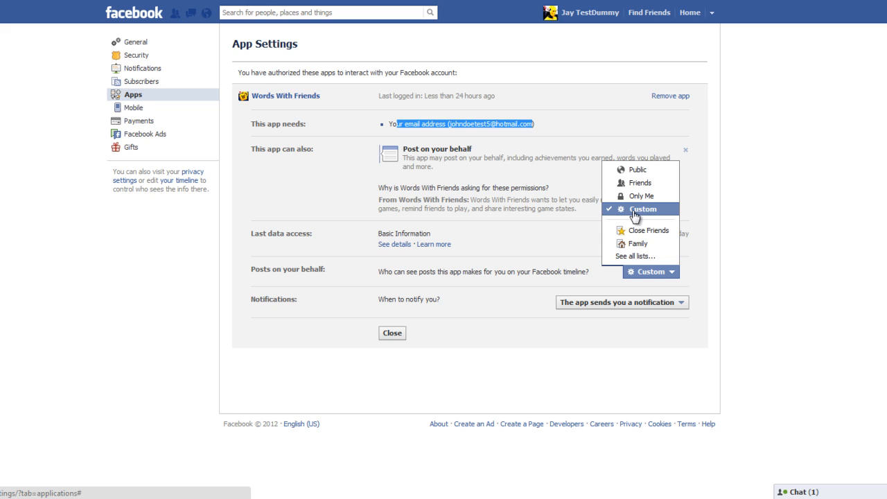
pyautogui.click(645, 208)
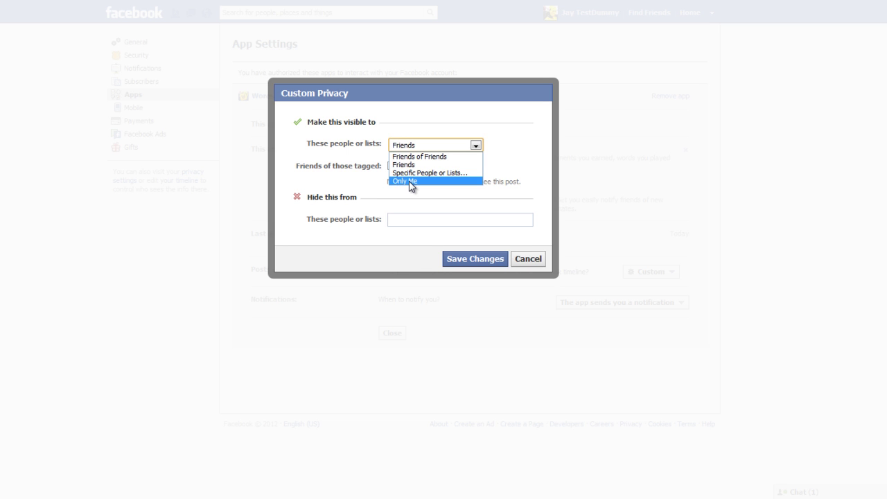
pyautogui.click(411, 180)
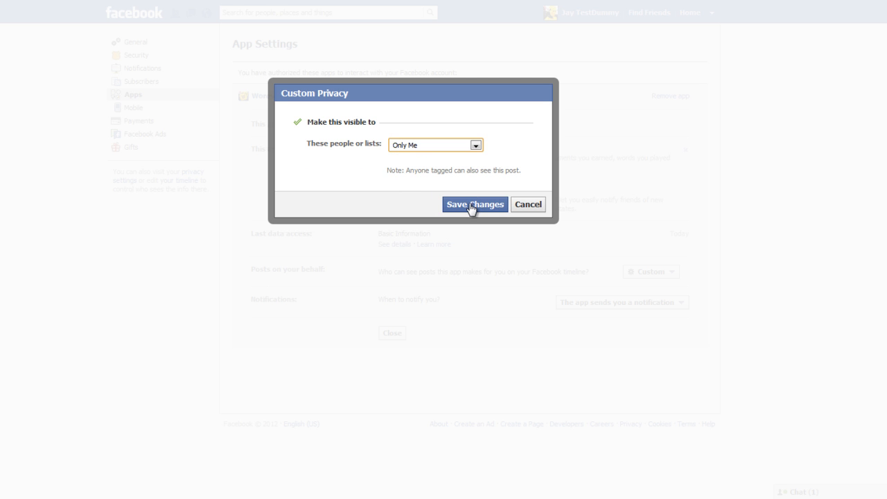
pyautogui.click(474, 203)
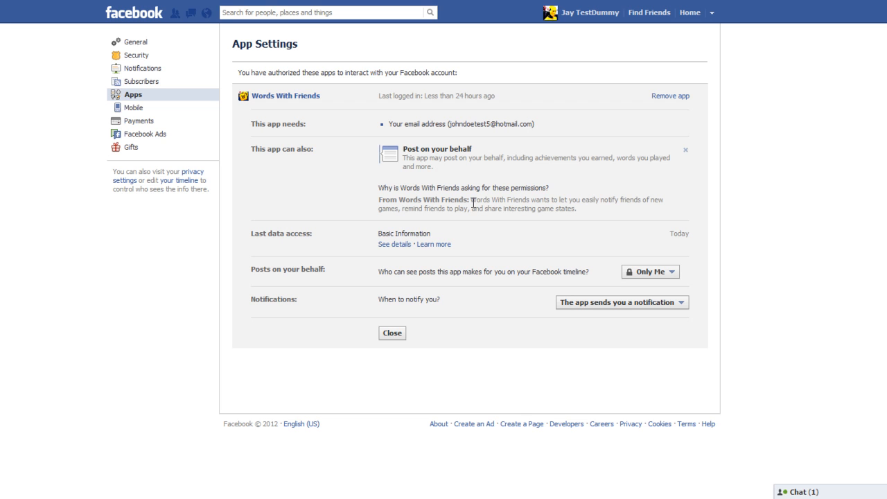
pyautogui.moveTo(380, 299)
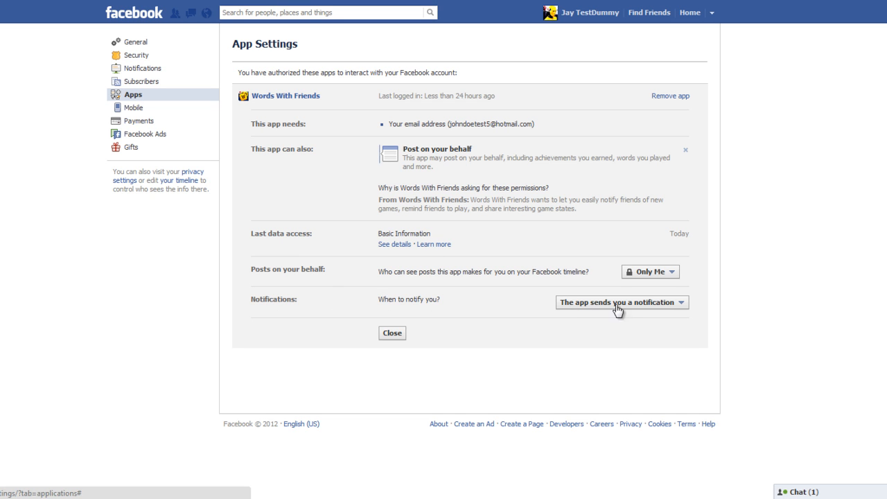
# Review the app's notification options and close the Words With Friends details
pyautogui.click(624, 303)
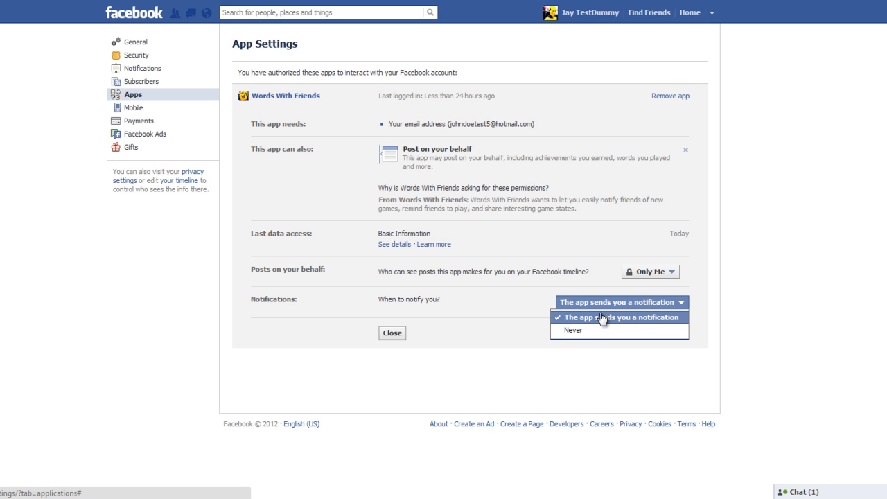
pyautogui.moveTo(607, 320)
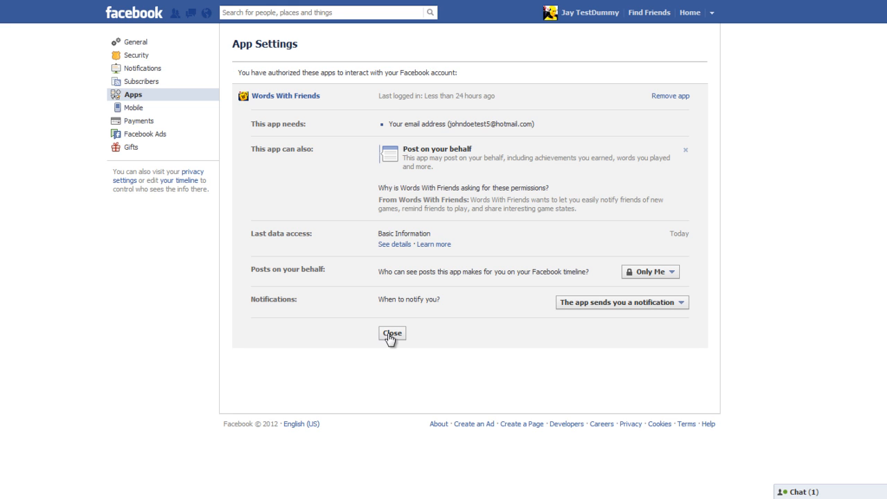
pyautogui.click(391, 333)
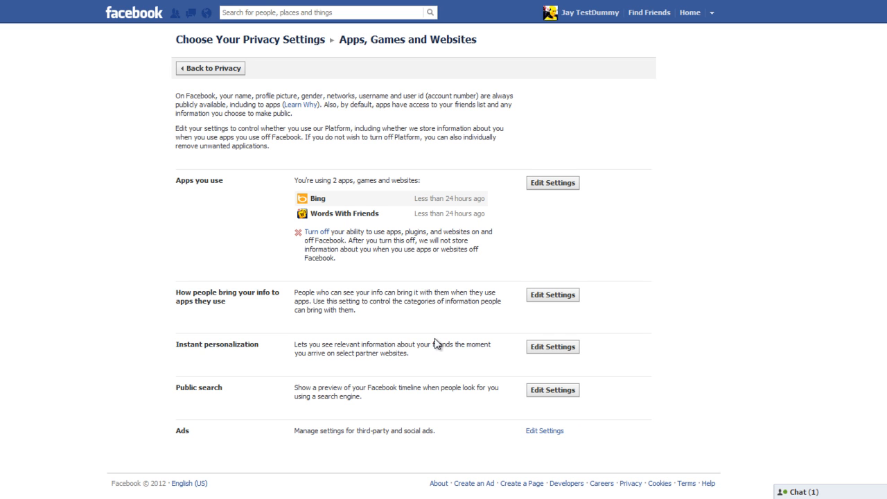
pyautogui.moveTo(424, 361)
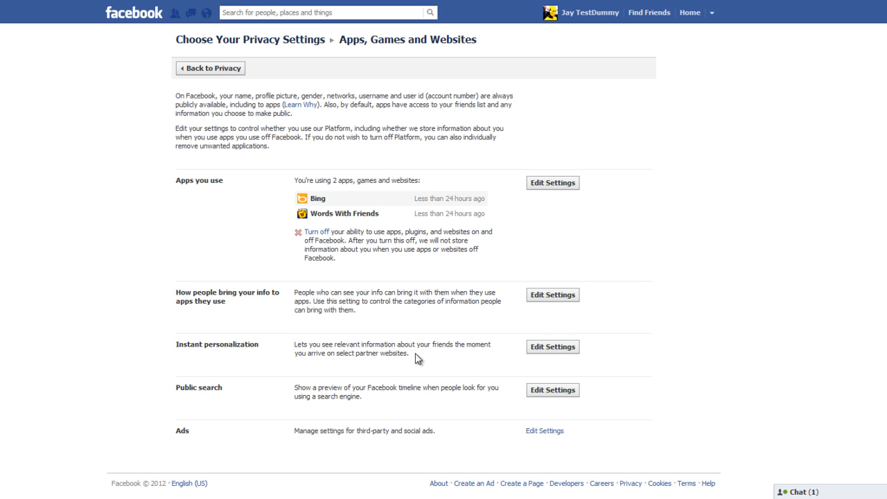
pyautogui.moveTo(425, 361)
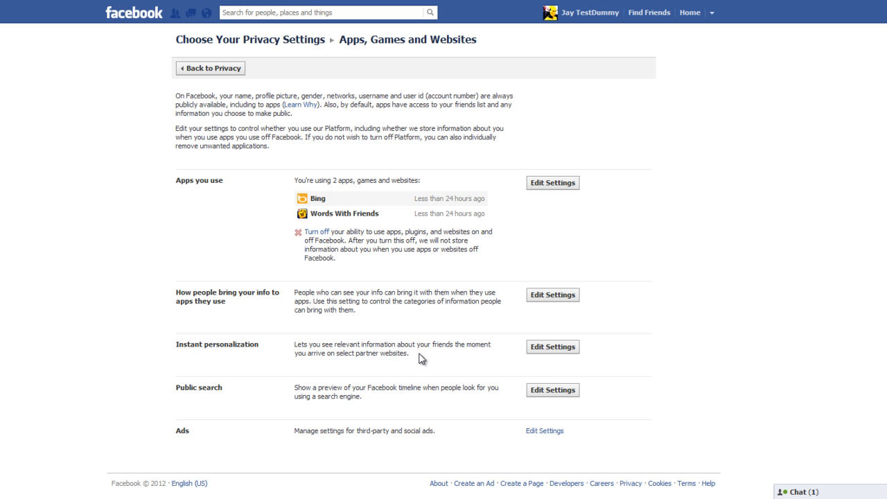
pyautogui.moveTo(552, 346)
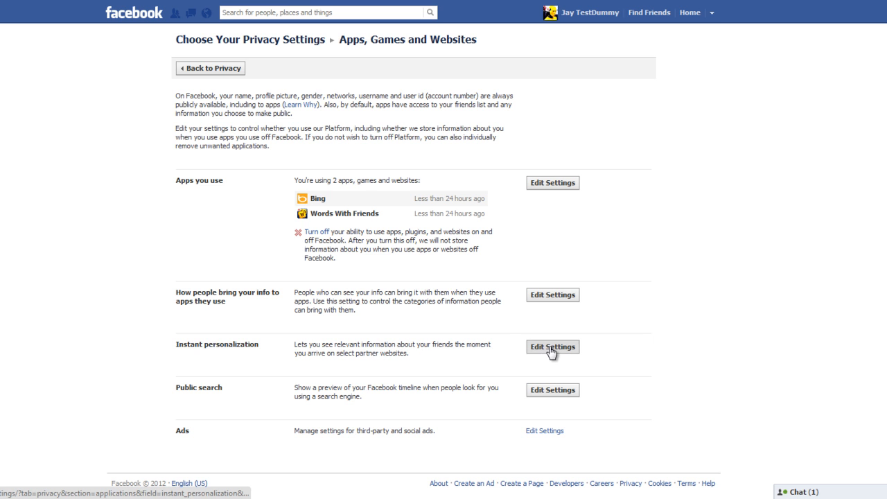
# Disable 'Enable instant personalization on partner websites', confirm, and return to the Apps settings
pyautogui.click(552, 347)
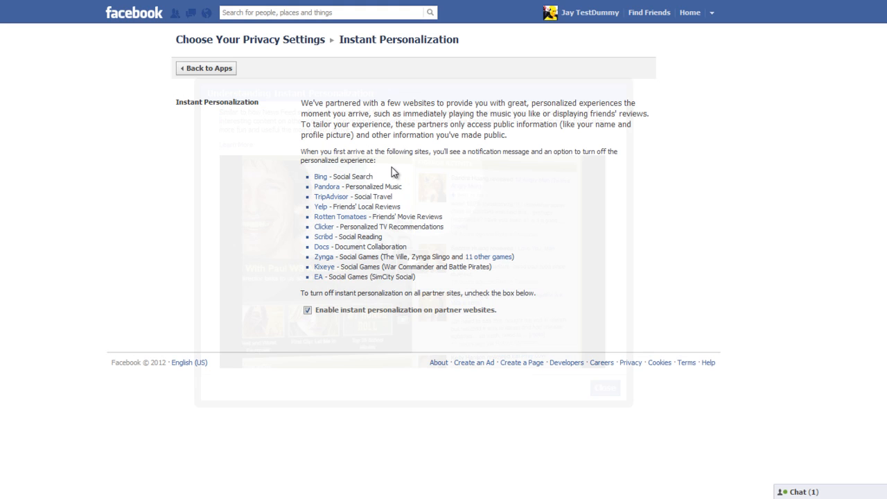
pyautogui.moveTo(305, 176); pyautogui.dragTo(416, 277)
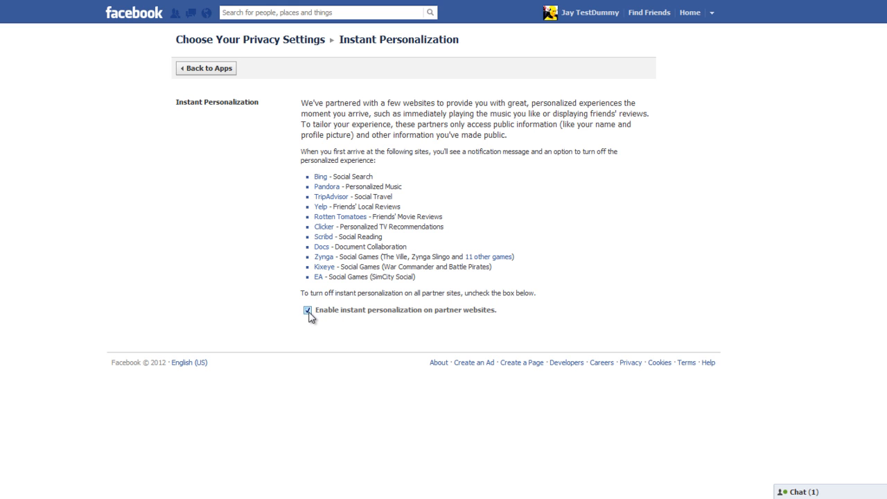
pyautogui.click(308, 310)
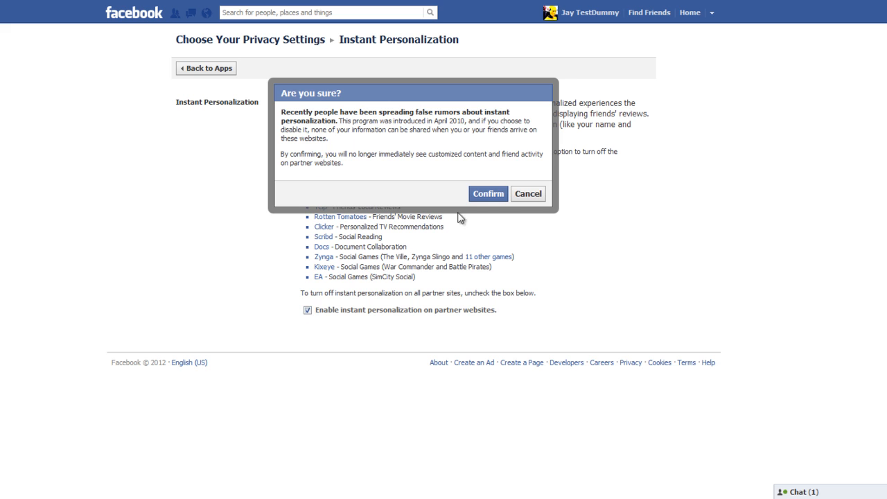
pyautogui.click(488, 194)
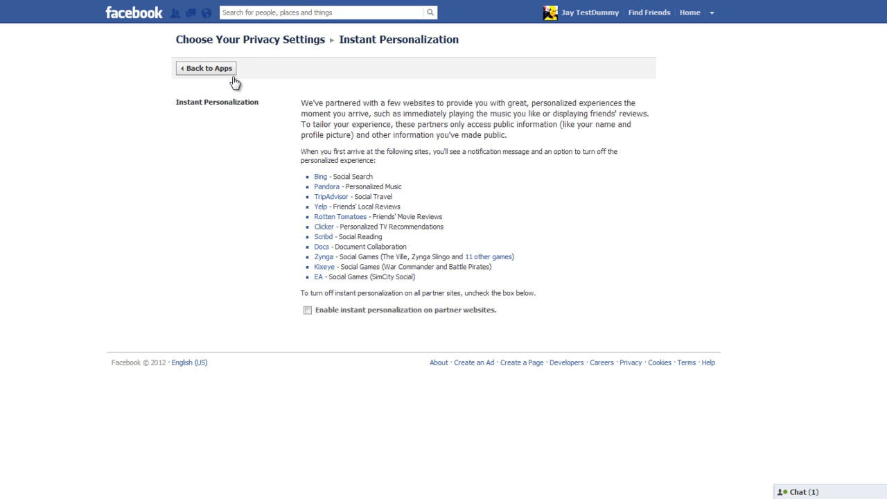
pyautogui.click(211, 68)
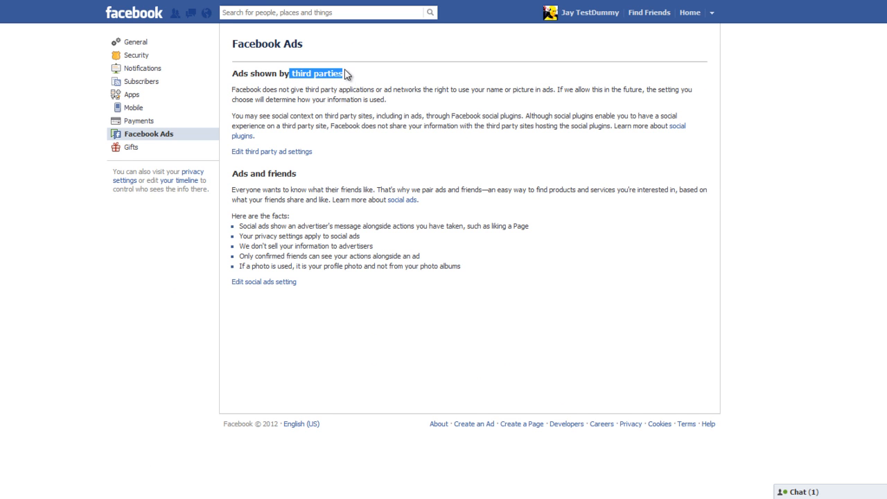
pyautogui.moveTo(354, 117)
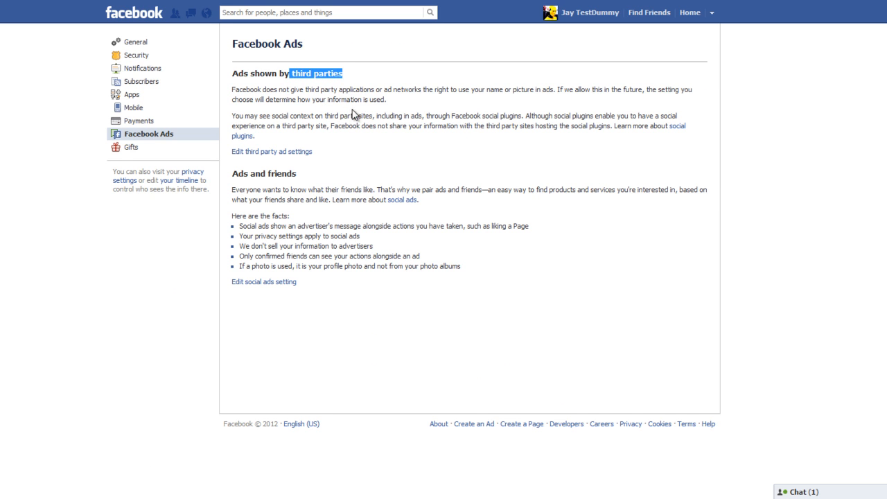
pyautogui.moveTo(344, 127)
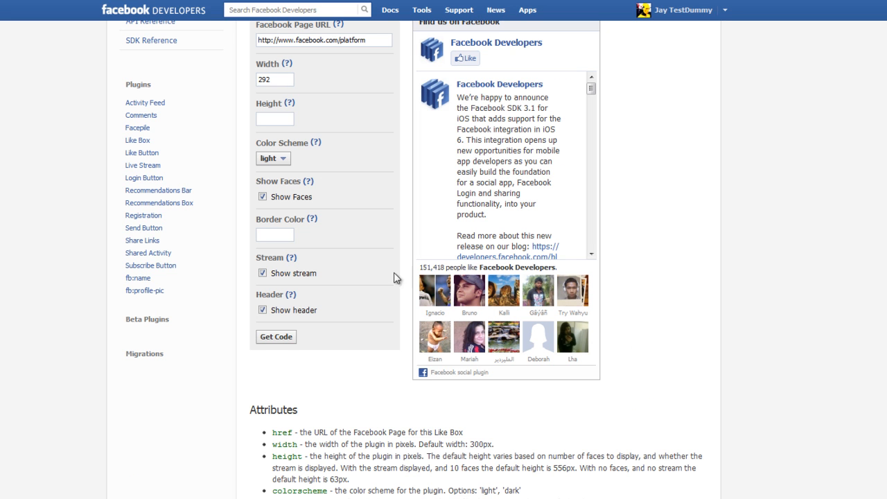
pyautogui.moveTo(505, 406)
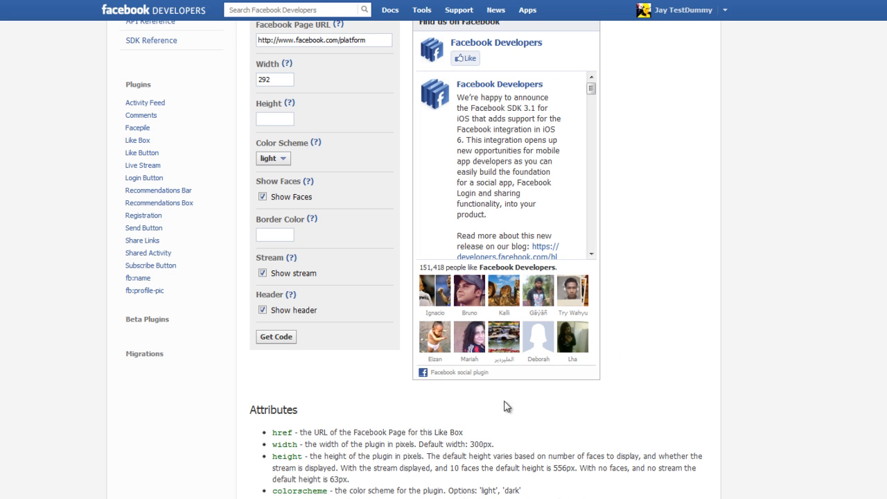
pyautogui.moveTo(573, 297)
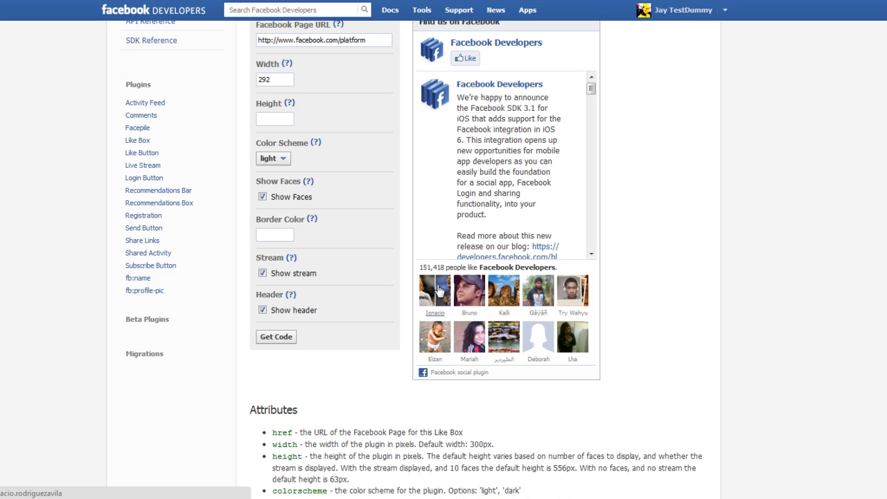
pyautogui.moveTo(574, 300)
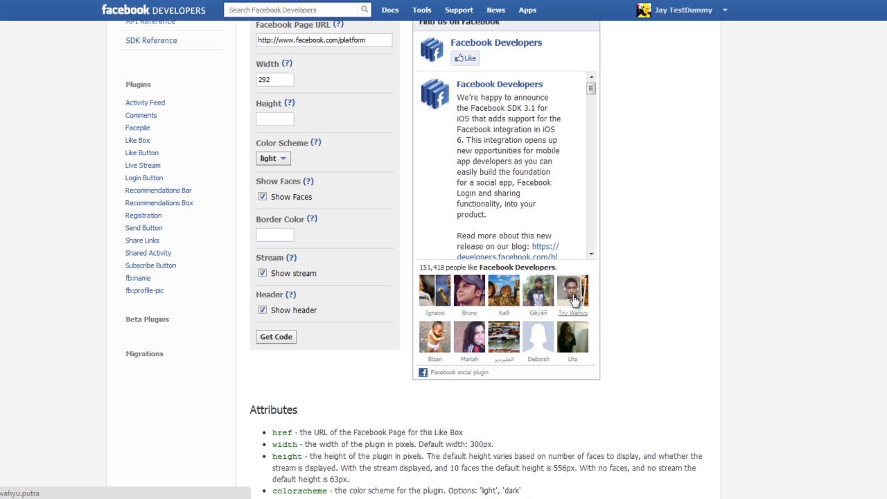
pyautogui.moveTo(436, 341)
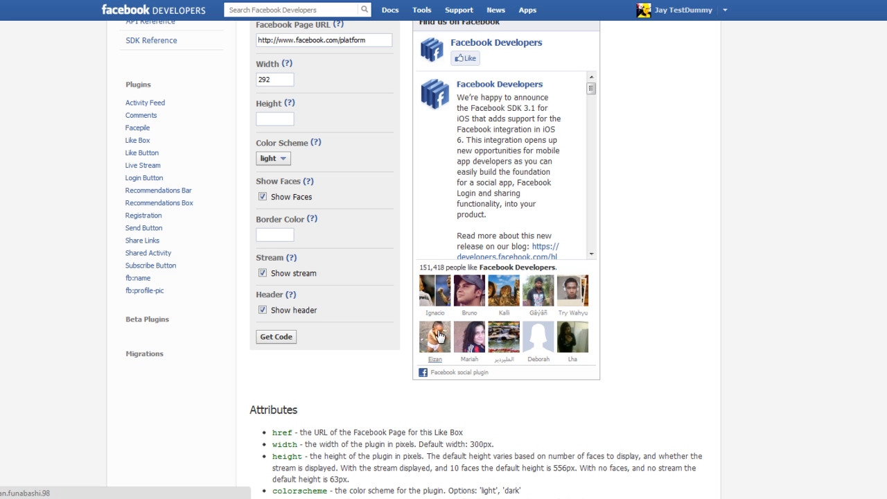
pyautogui.moveTo(481, 339)
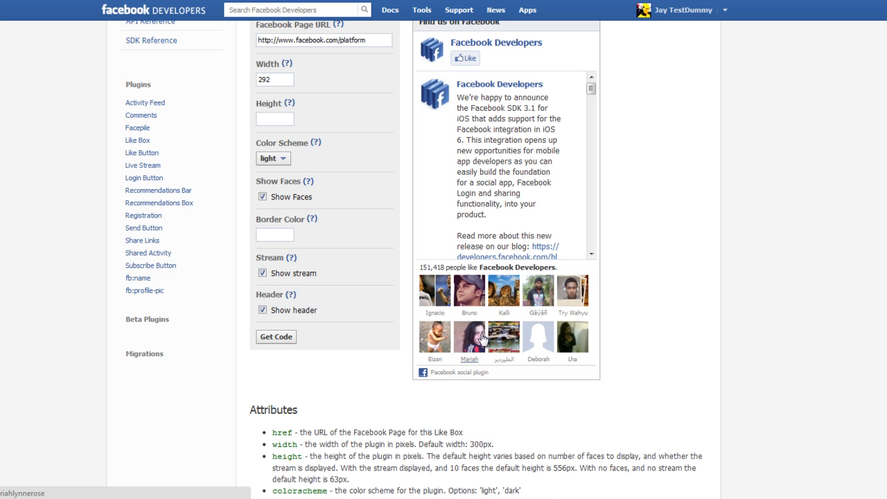
pyautogui.moveTo(459, 299)
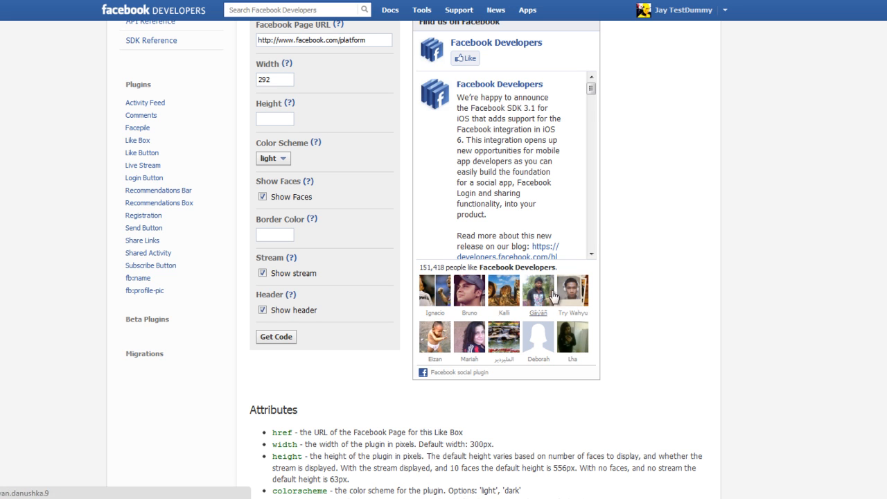
pyautogui.moveTo(566, 294)
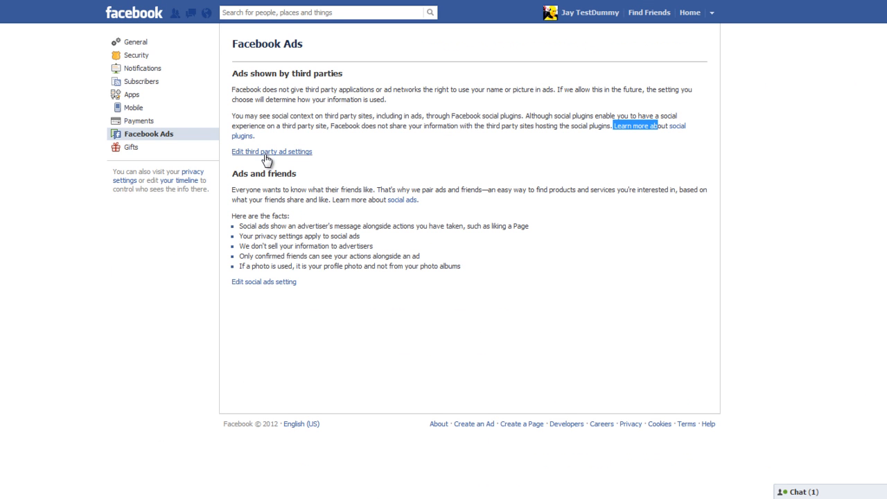
# Set the third-party ad audience to No one and save the change
pyautogui.click(272, 152)
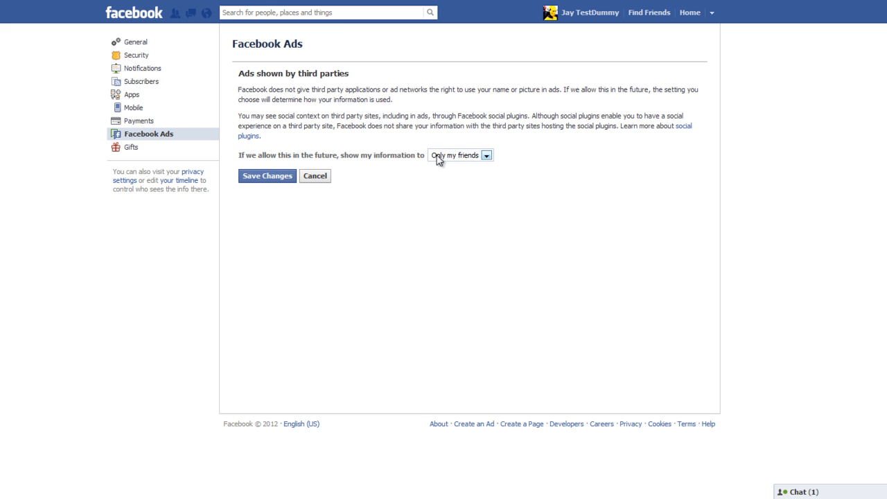
pyautogui.click(479, 155)
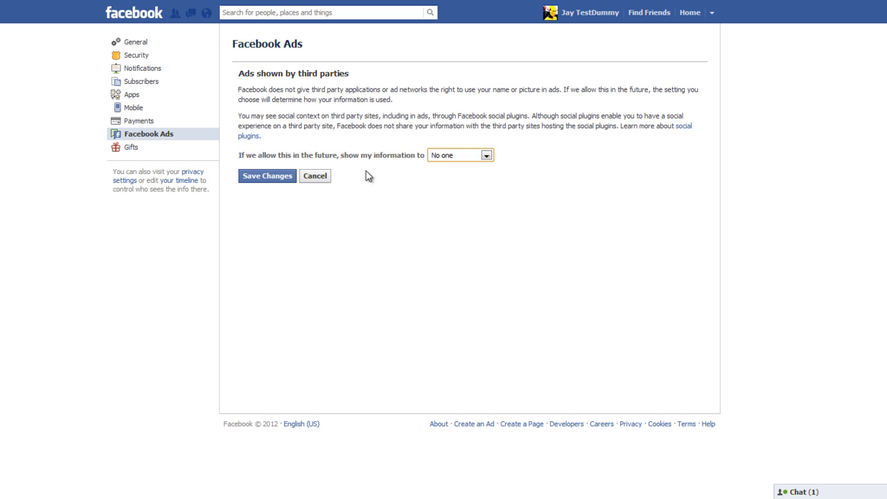
pyautogui.click(267, 175)
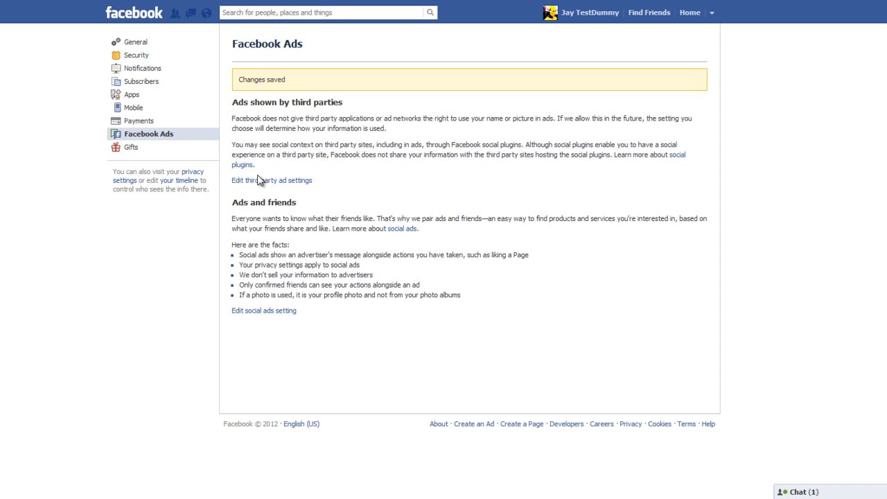
pyautogui.moveTo(242, 202)
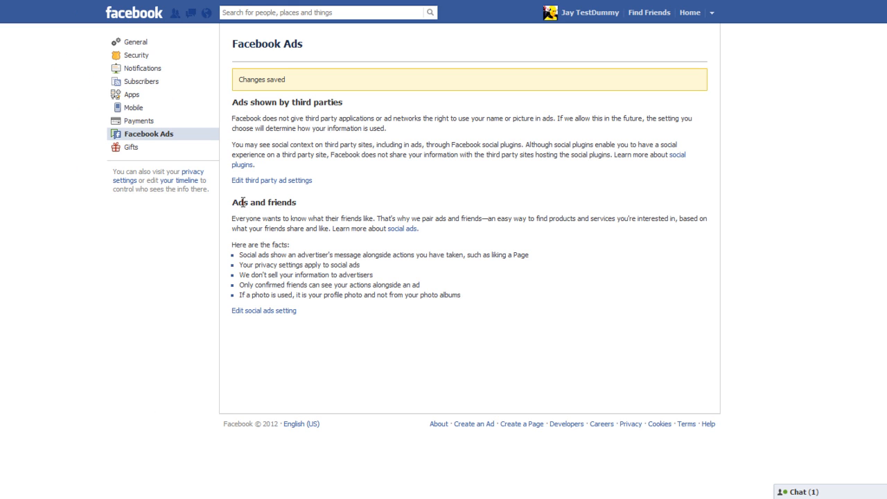
pyautogui.moveTo(262, 222)
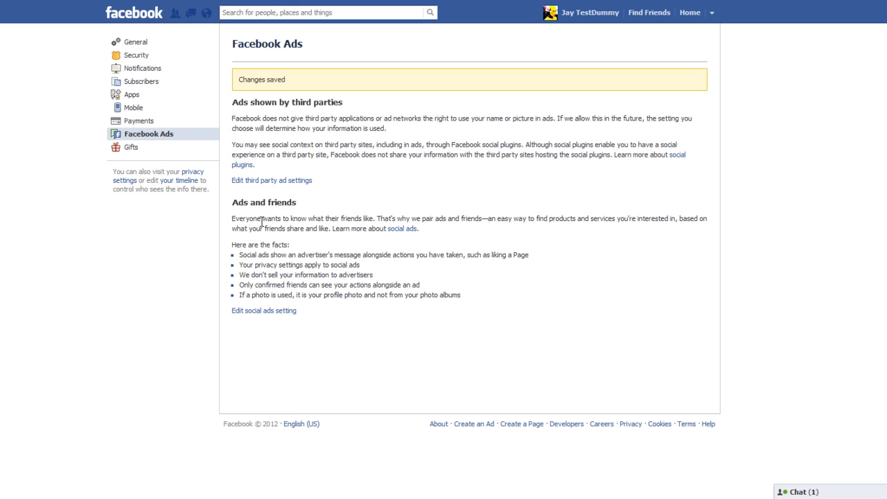
pyautogui.moveTo(274, 313)
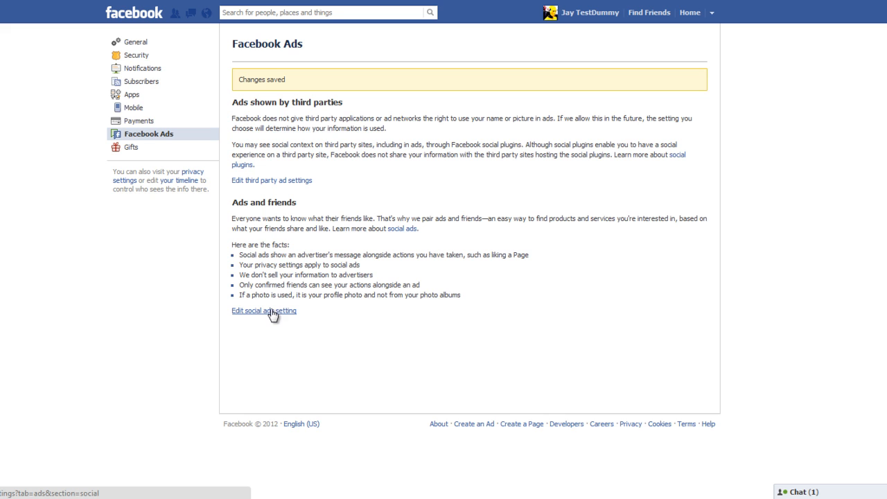
# Set 'Pair my social actions with ads' to No one and save the change
pyautogui.click(262, 310)
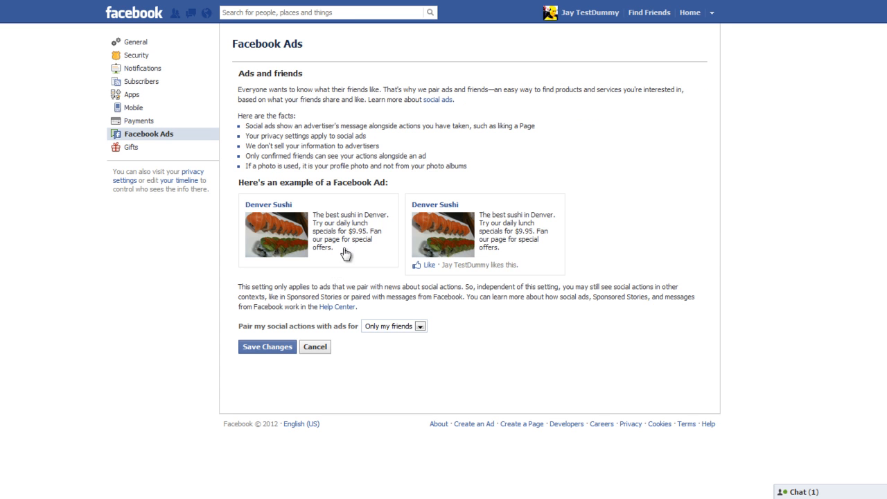
pyautogui.moveTo(492, 181)
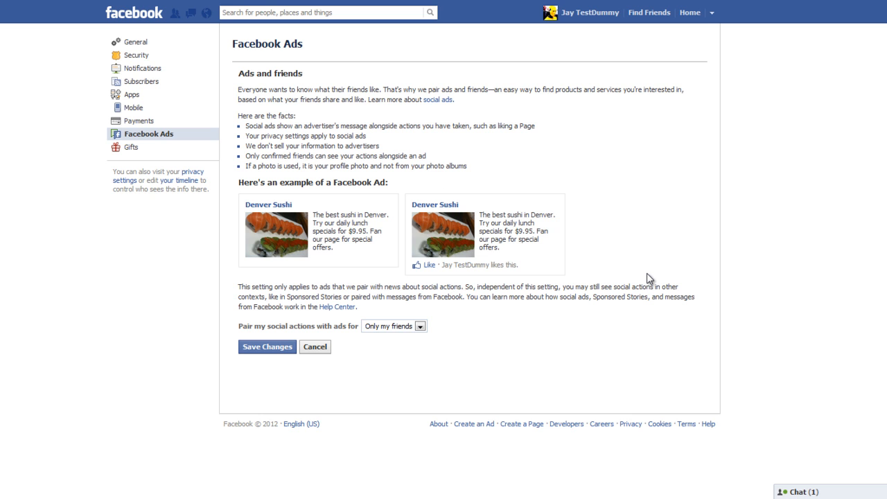
pyautogui.moveTo(606, 249)
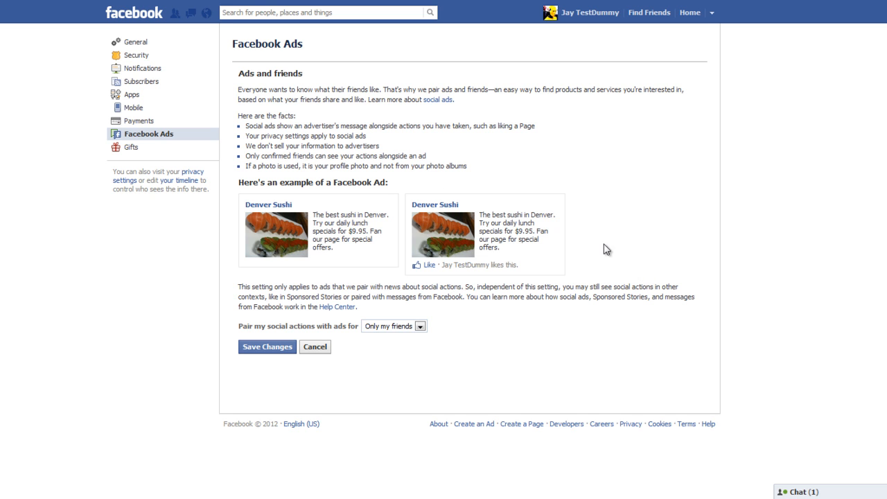
pyautogui.moveTo(491, 178)
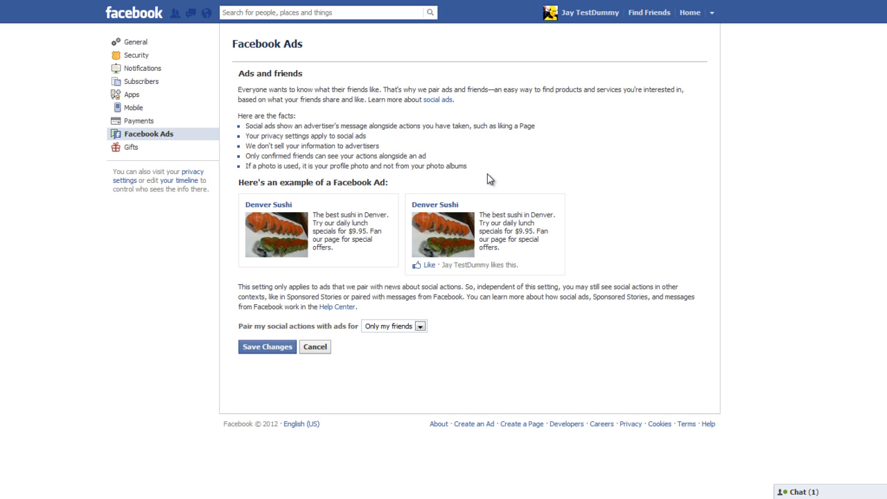
pyautogui.moveTo(512, 223)
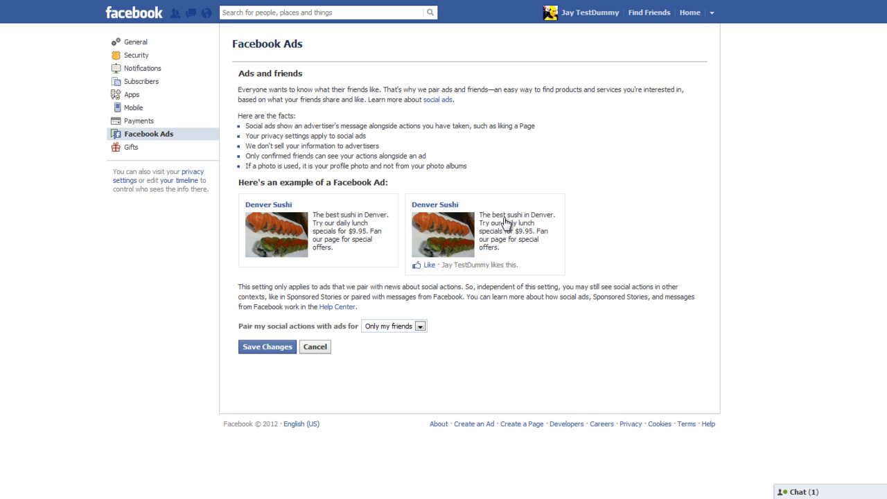
pyautogui.moveTo(510, 216)
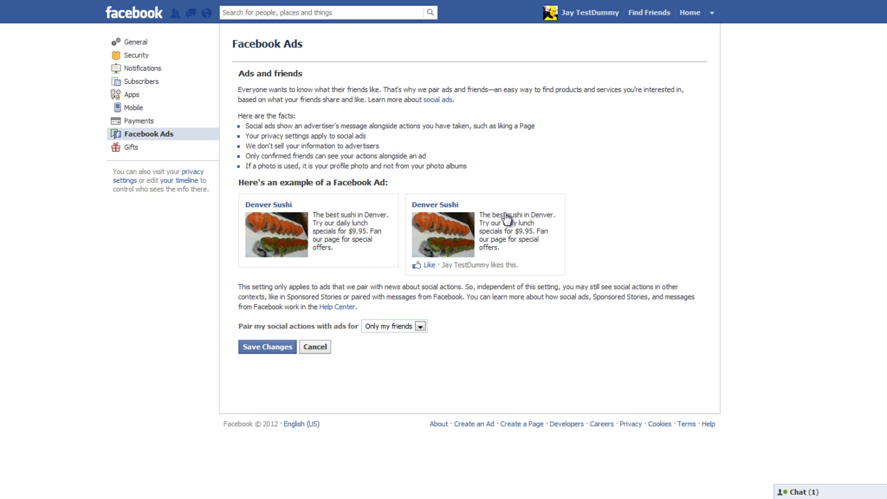
pyautogui.moveTo(470, 255)
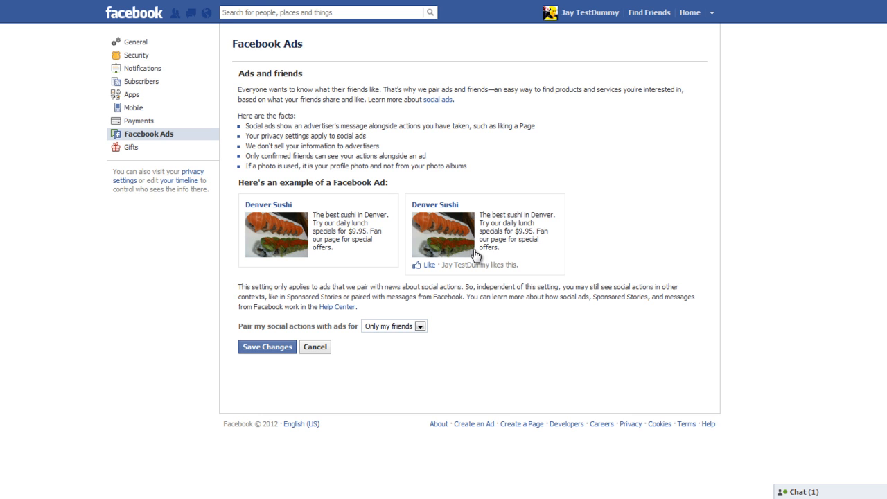
pyautogui.moveTo(533, 263)
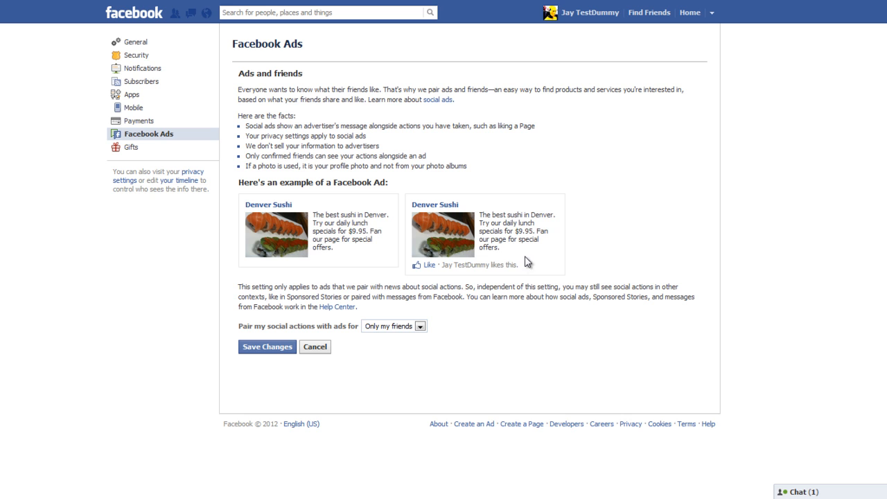
pyautogui.moveTo(394, 322)
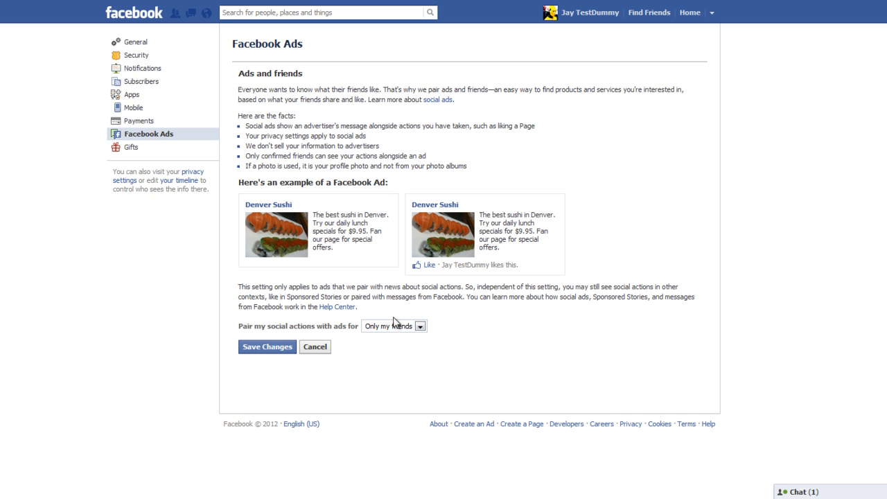
pyautogui.click(413, 327)
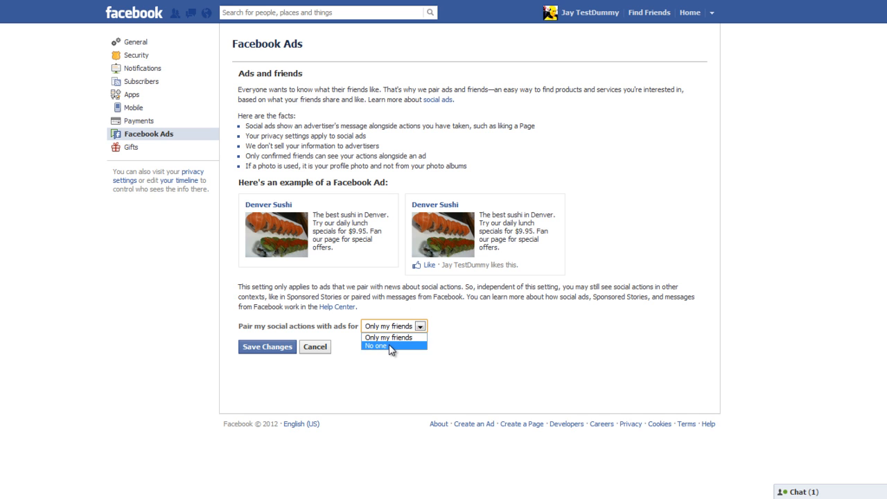
pyautogui.click(380, 346)
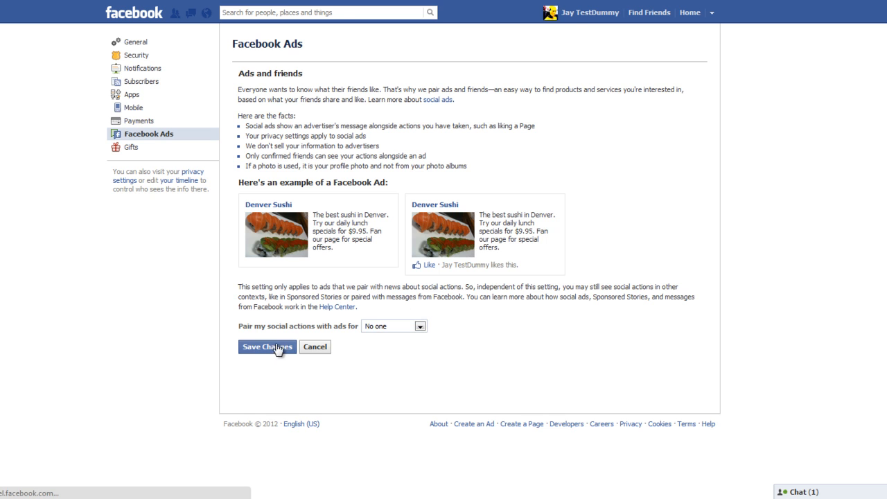
pyautogui.click(266, 347)
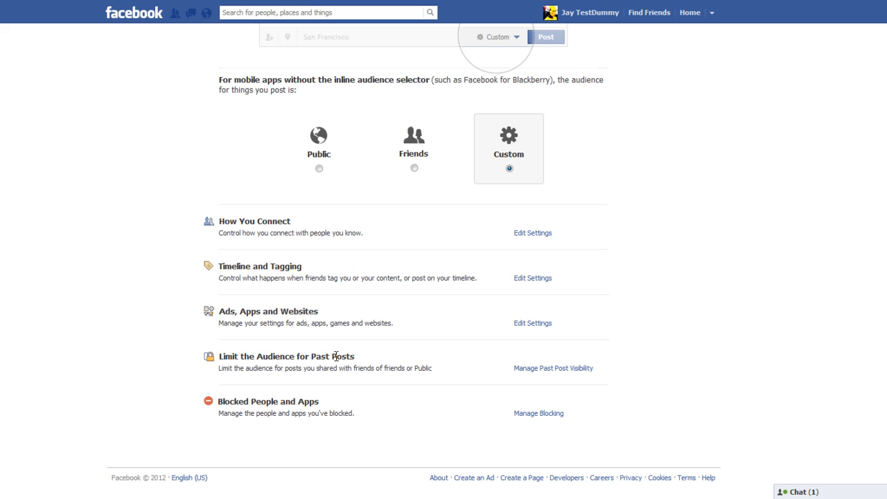
pyautogui.moveTo(538, 375)
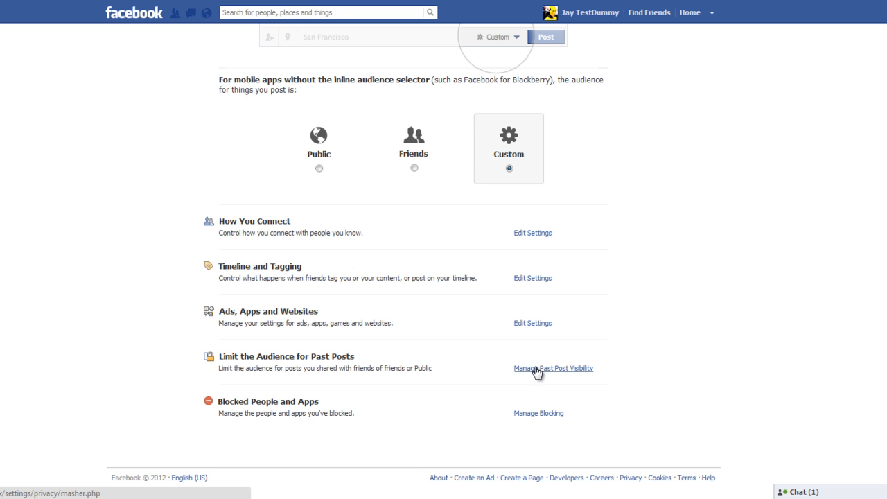
# Limit old posts to Friends, confirm the warning, and dismiss the completion notice
pyautogui.click(553, 369)
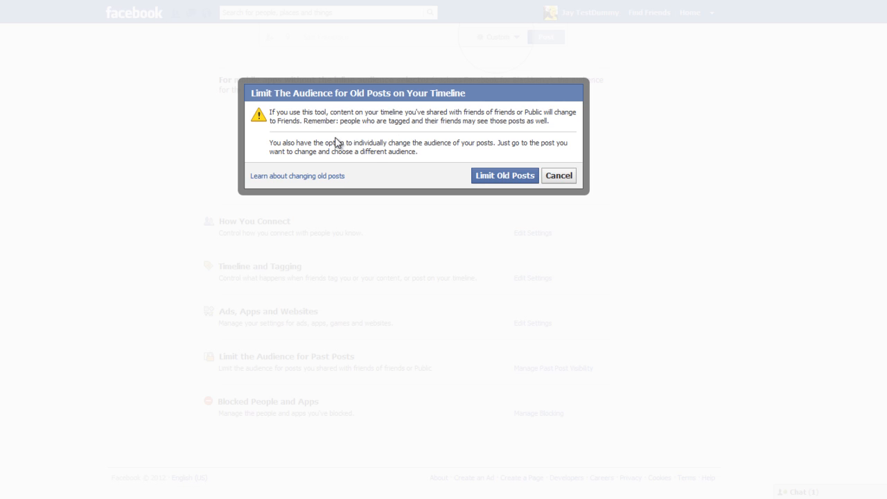
pyautogui.moveTo(271, 115)
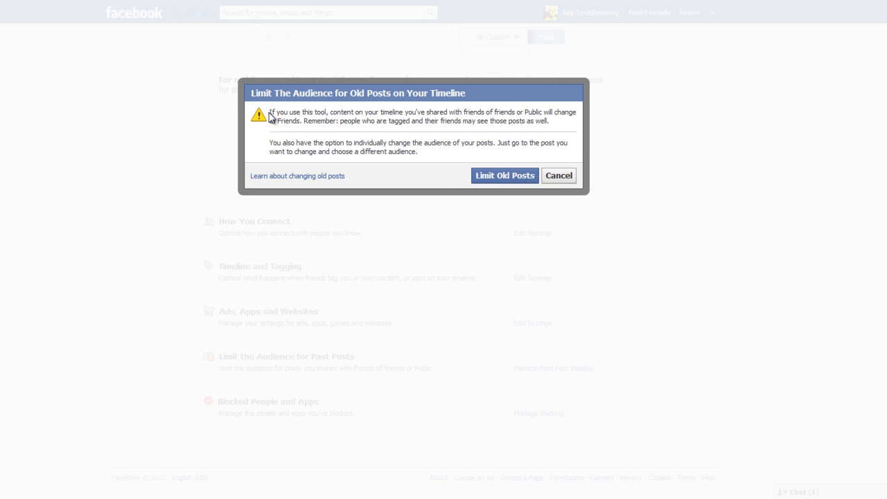
pyautogui.moveTo(272, 111); pyautogui.dragTo(547, 120)
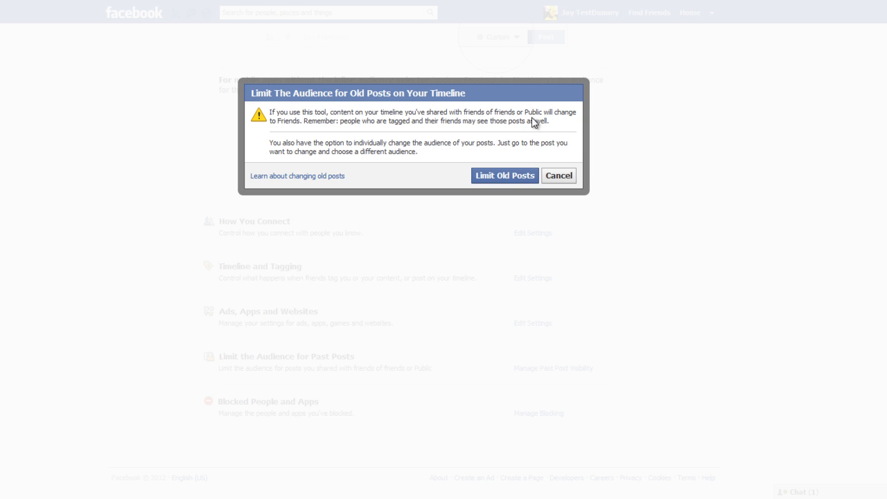
pyautogui.moveTo(441, 114)
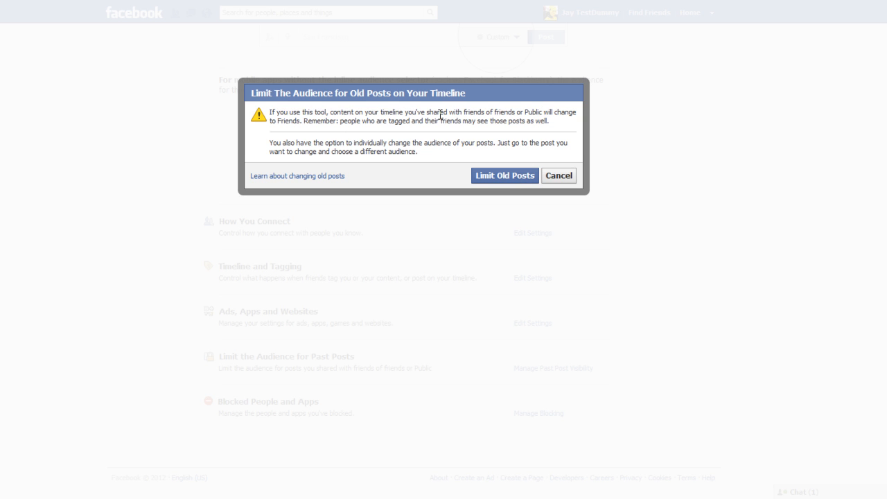
pyautogui.moveTo(444, 121)
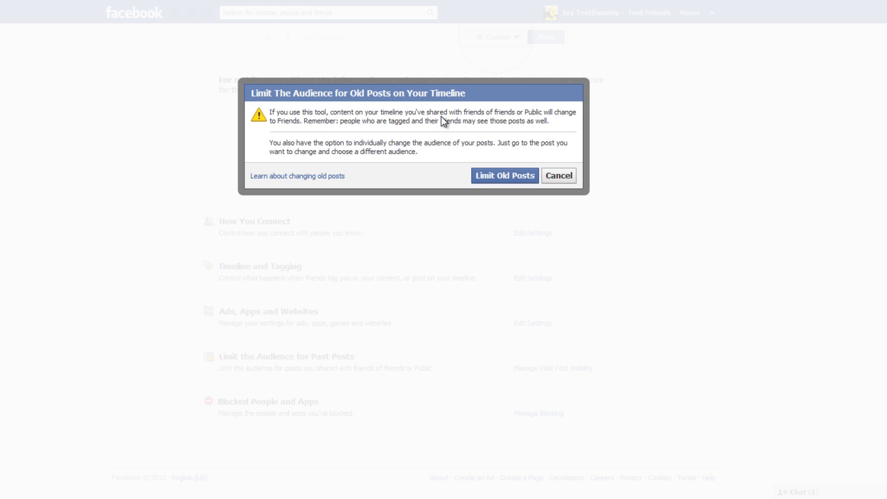
pyautogui.moveTo(374, 122)
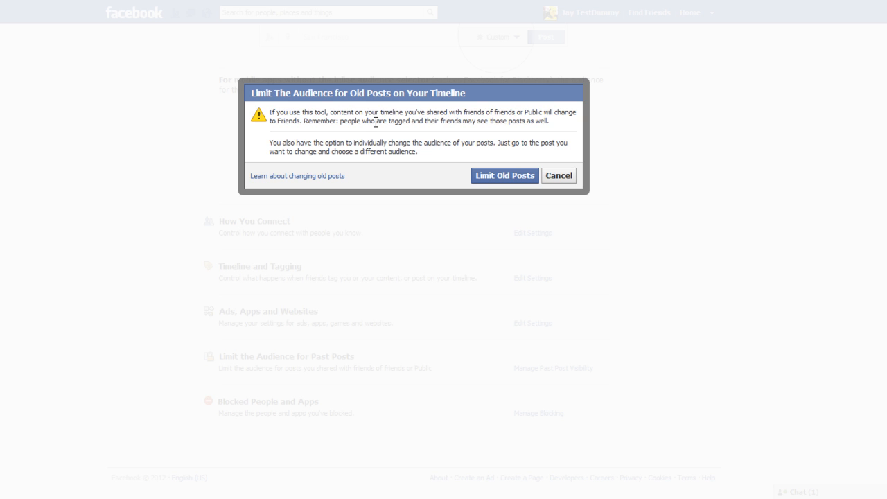
pyautogui.moveTo(358, 125)
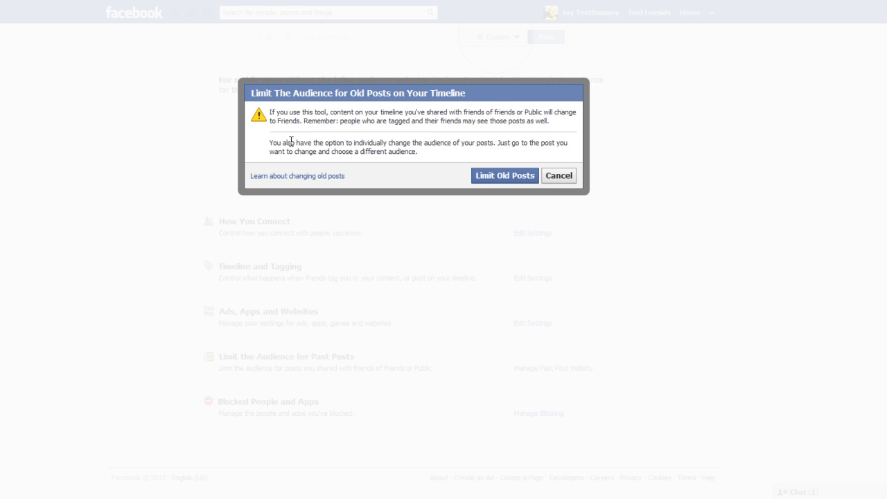
pyautogui.moveTo(297, 141)
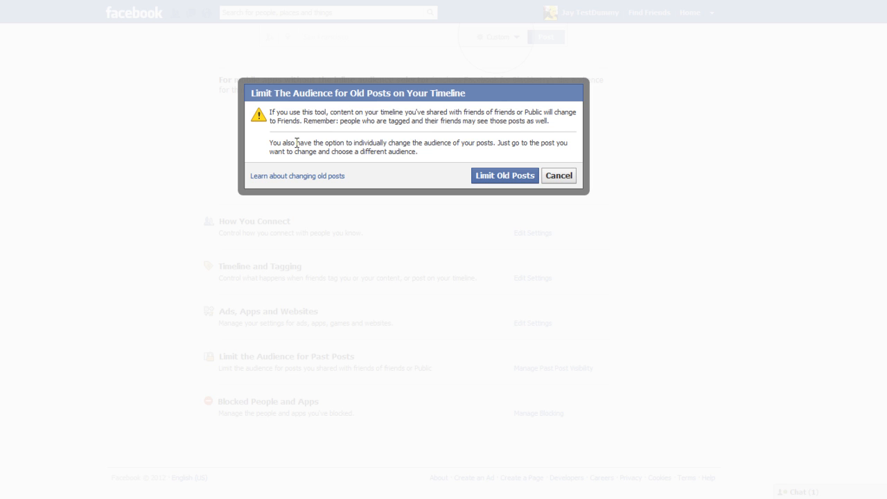
pyautogui.moveTo(361, 133)
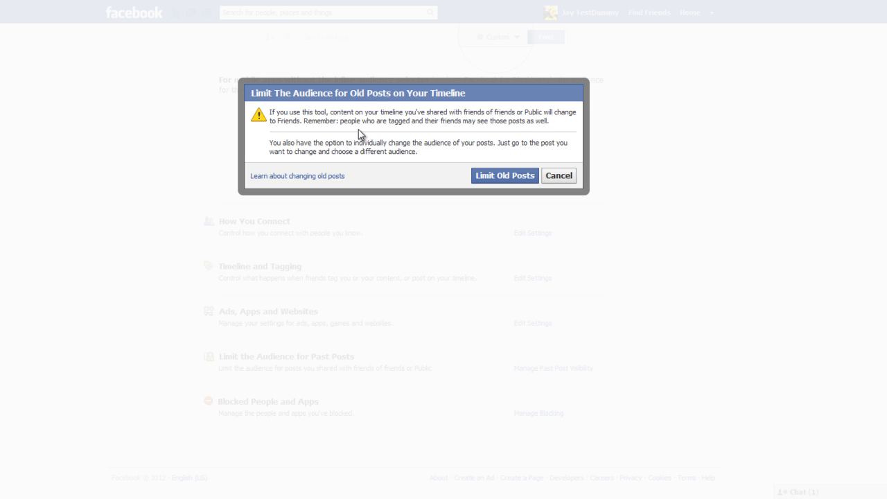
pyautogui.moveTo(494, 189)
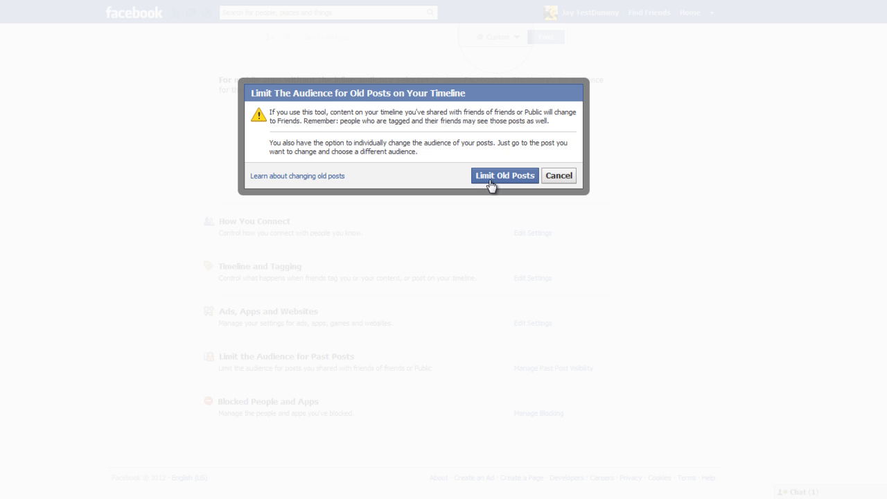
pyautogui.moveTo(492, 185)
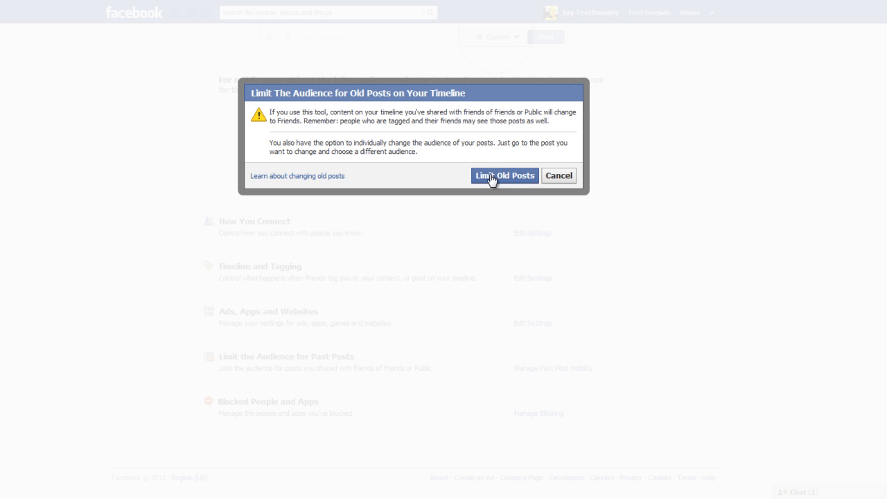
pyautogui.click(505, 174)
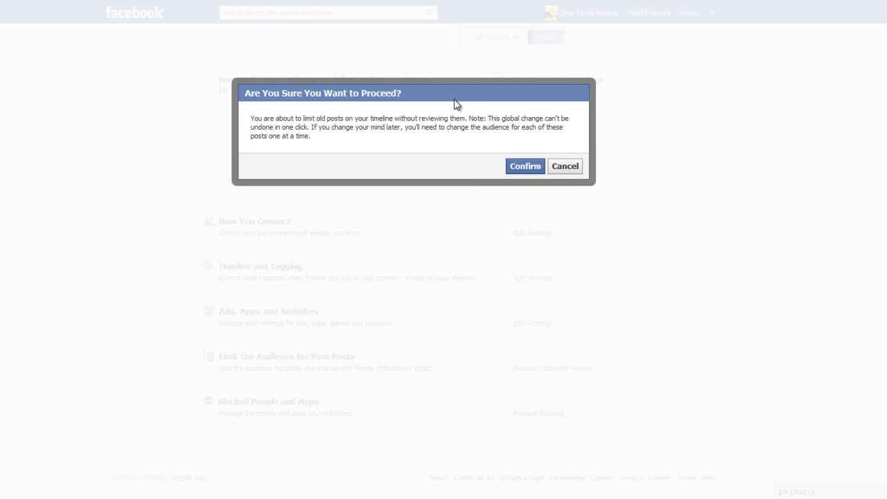
pyautogui.moveTo(521, 169)
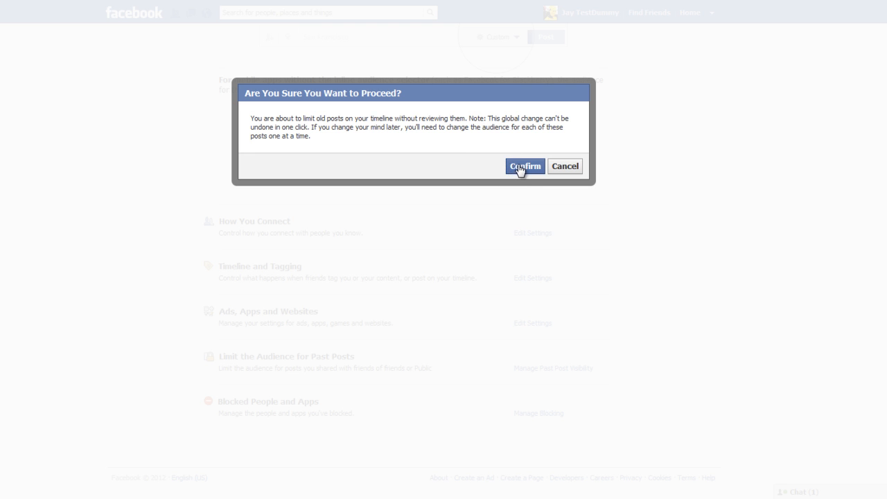
pyautogui.click(524, 166)
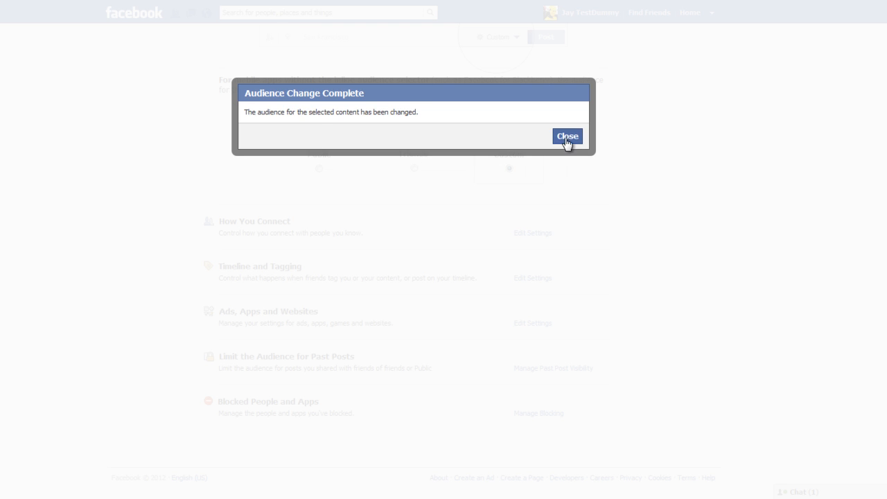
pyautogui.click(568, 136)
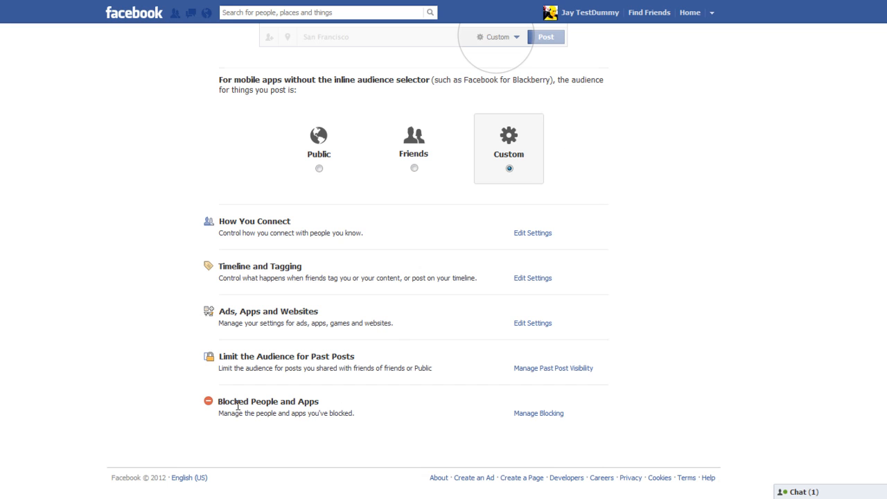
# Review the Manage Blocking page's block users, app invites and event invites fields without adding anyone
pyautogui.doubleClick(241, 402)
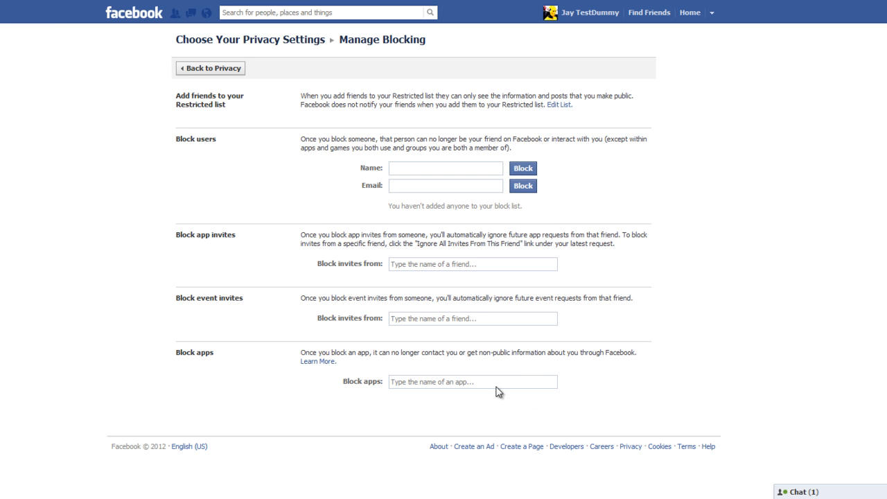
pyautogui.moveTo(325, 143)
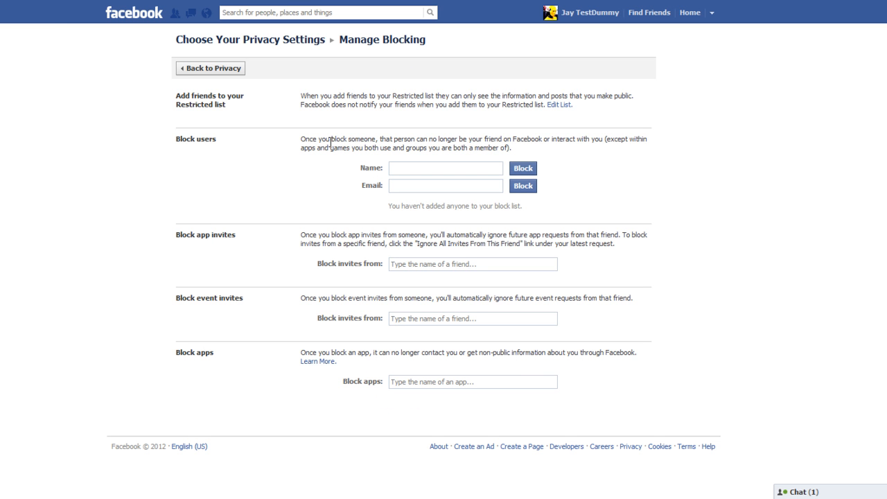
pyautogui.moveTo(362, 136)
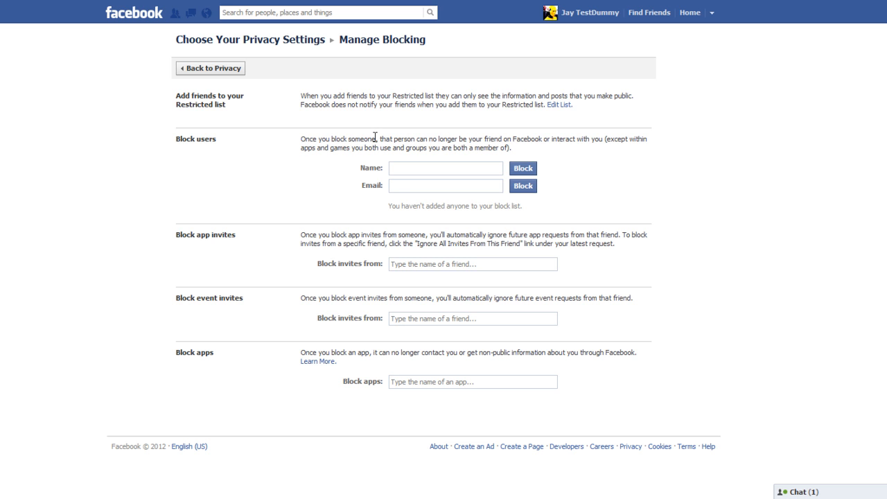
pyautogui.click(445, 168)
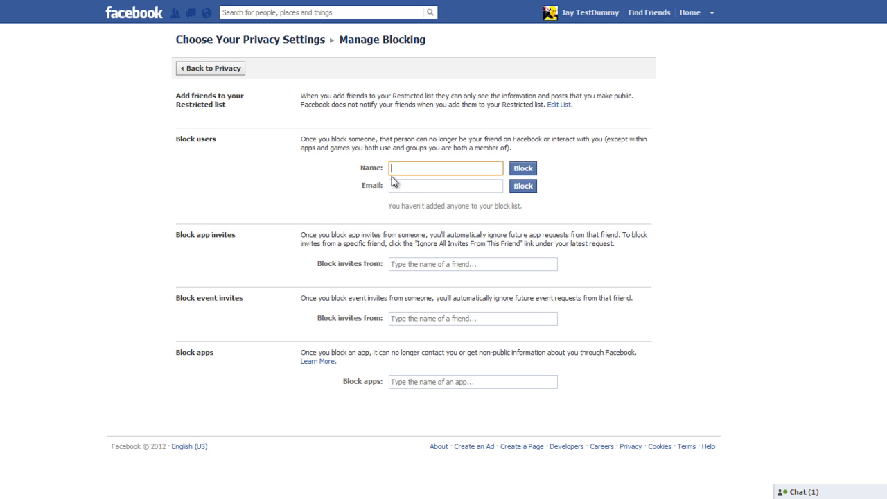
pyautogui.click(446, 186)
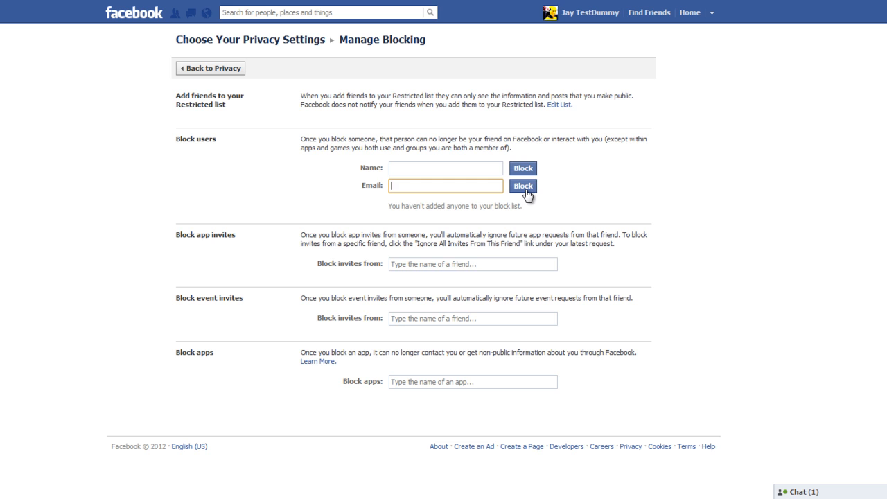
pyautogui.moveTo(269, 234)
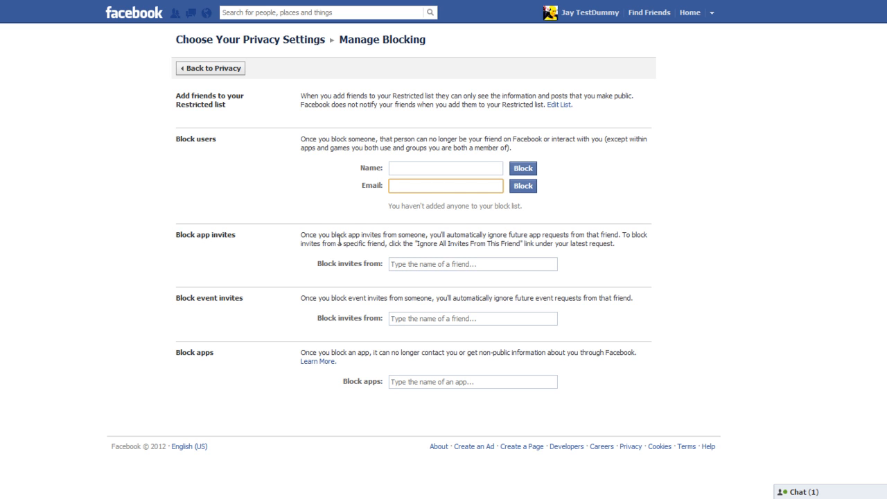
pyautogui.moveTo(300, 234); pyautogui.dragTo(354, 235)
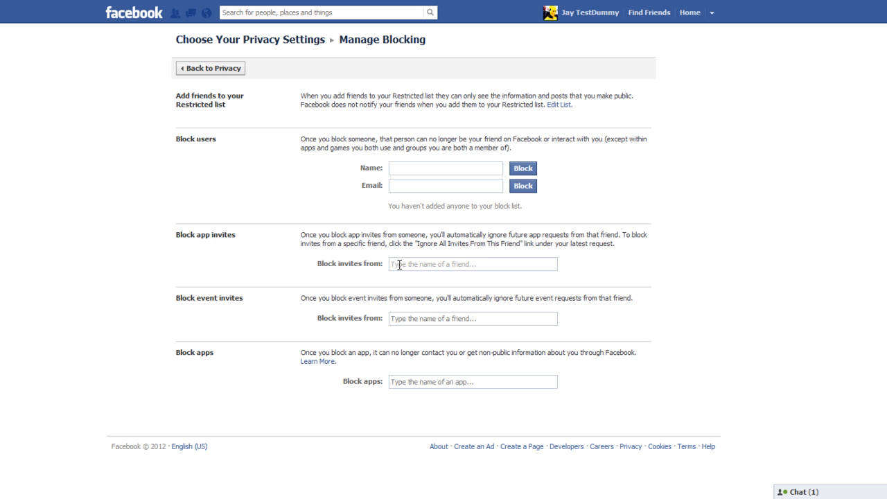
pyautogui.moveTo(477, 278)
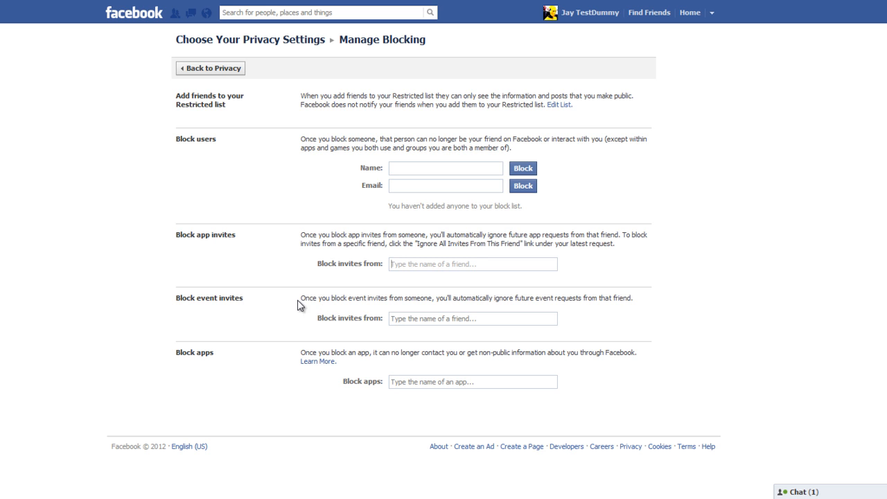
pyautogui.doubleClick(358, 297)
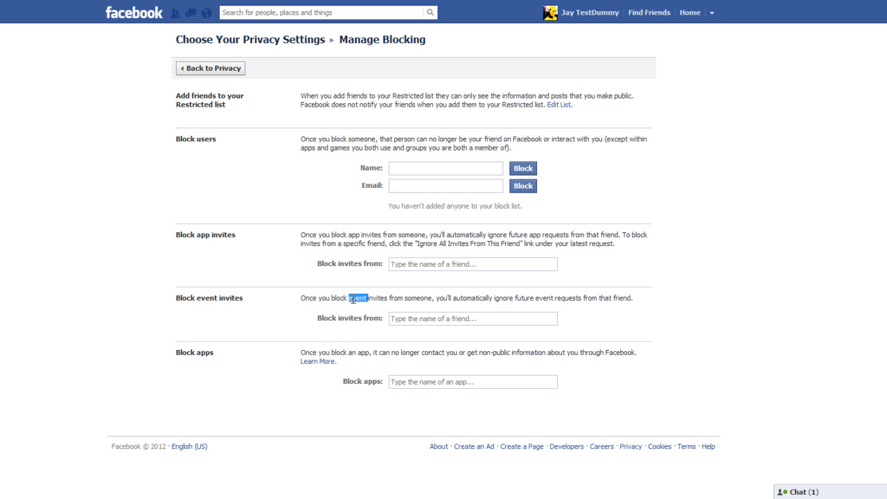
pyautogui.moveTo(352, 294)
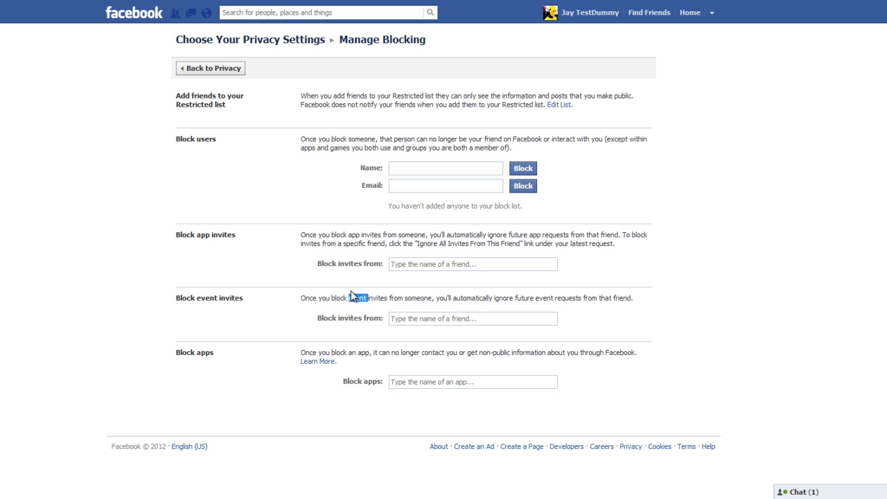
pyautogui.doubleClick(358, 298)
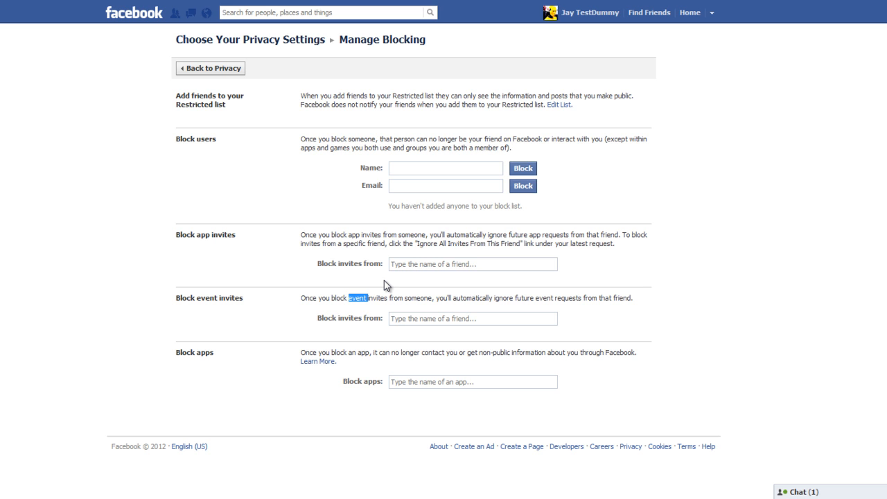
pyautogui.moveTo(382, 282)
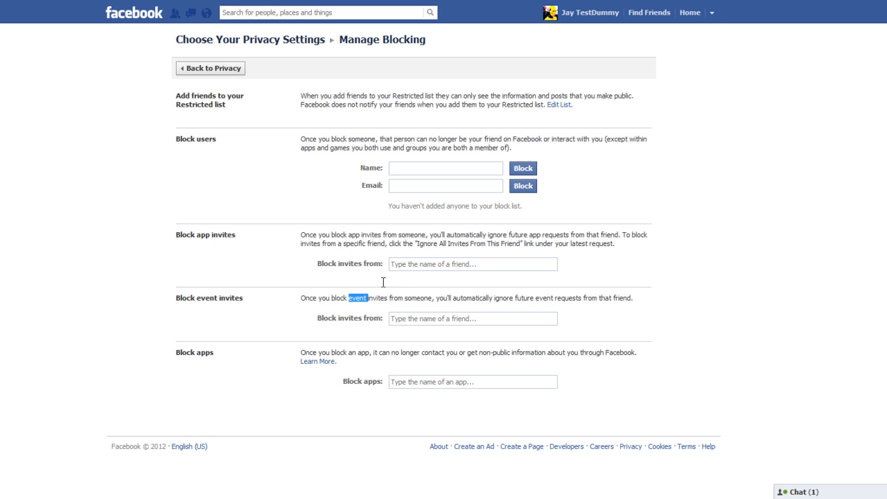
pyautogui.click(471, 319)
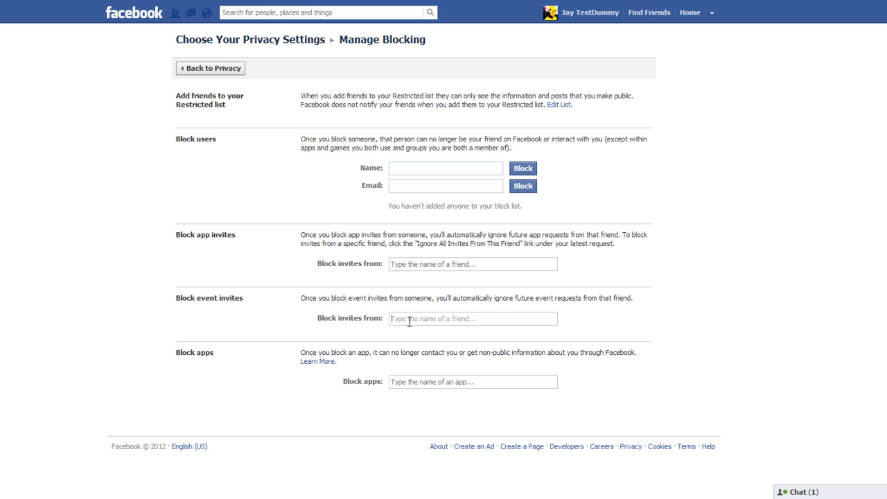
pyautogui.moveTo(222, 298)
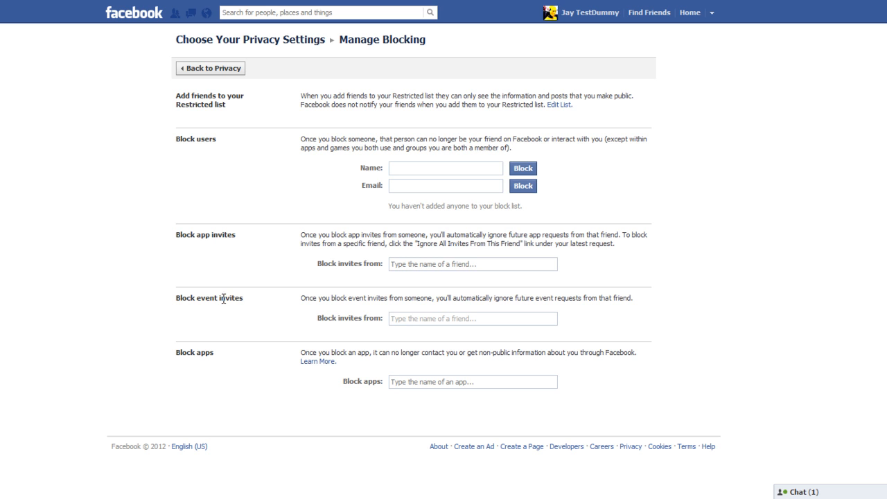
pyautogui.moveTo(419, 319)
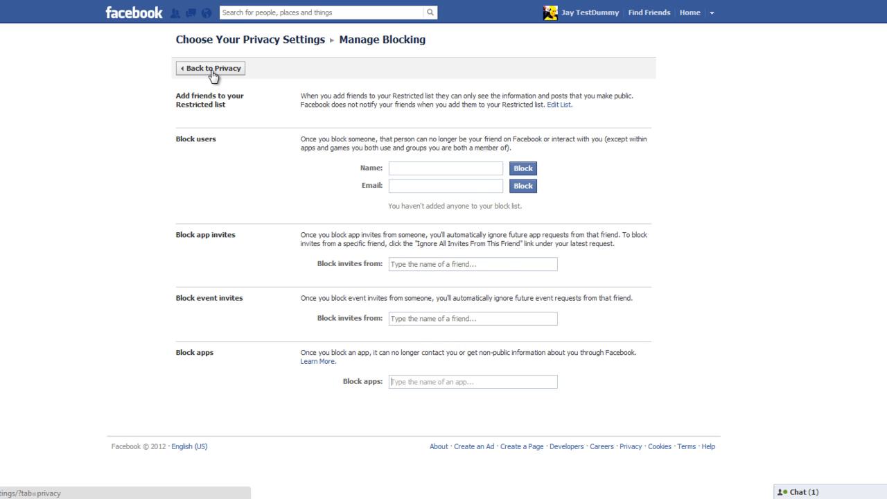
# Go back to the Privacy Settings overview and scroll to its top
pyautogui.click(211, 68)
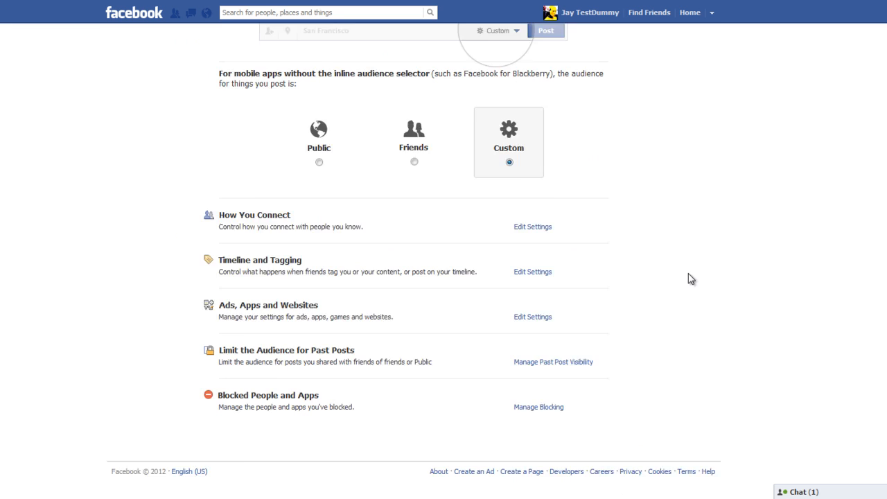
pyautogui.scroll(3)
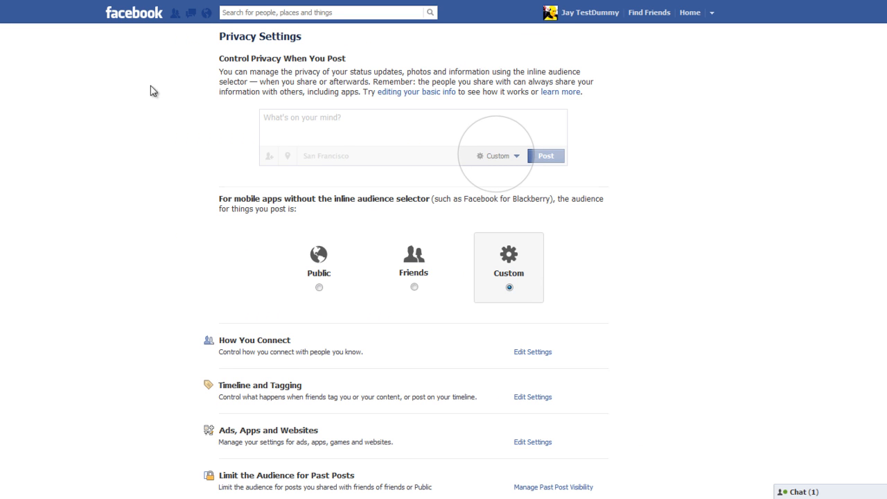
pyautogui.moveTo(562, 115)
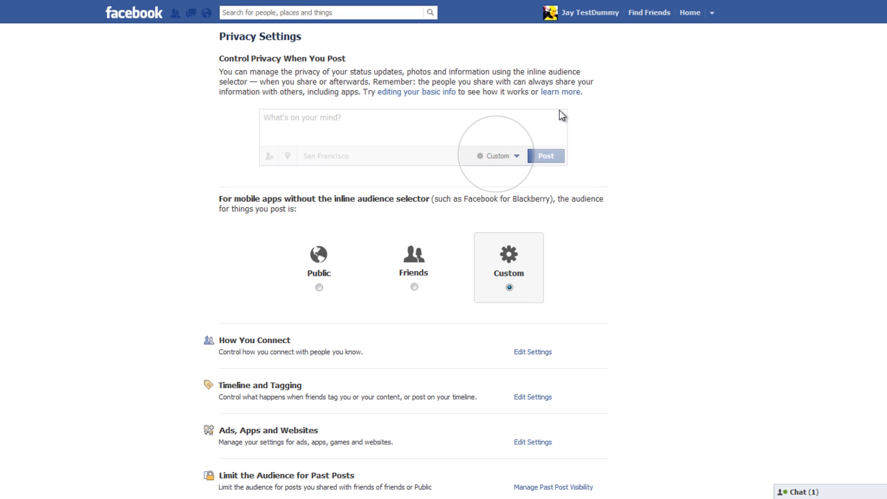